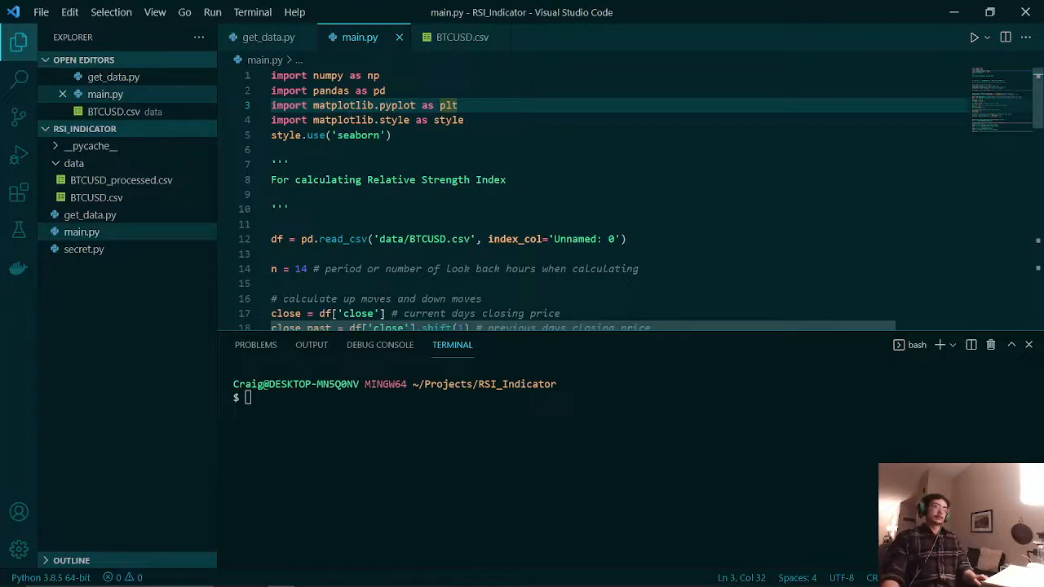
Step: Review get_data.py's price fetching with its 2022-01-01 start date, then return to main.py
{"action": "left_click", "coordinate": [267, 36]}
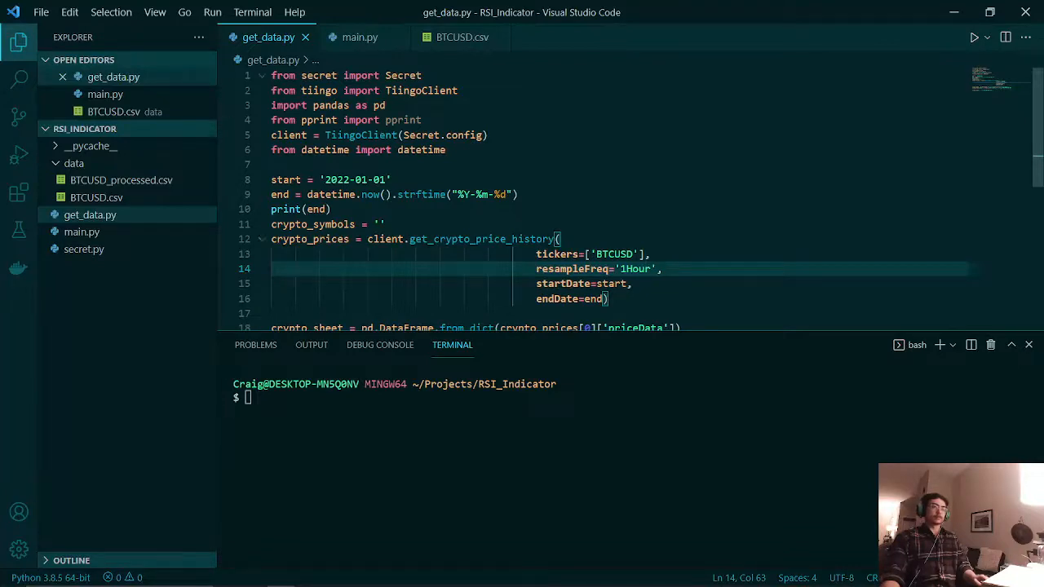
{"action": "left_click", "coordinate": [357, 180]}
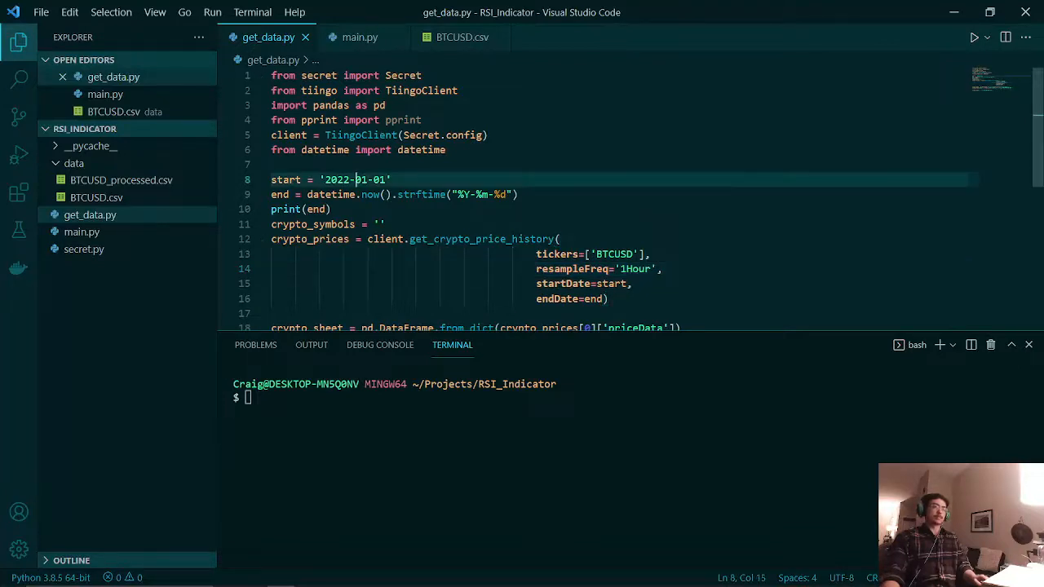
{"action": "left_click", "coordinate": [359, 36]}
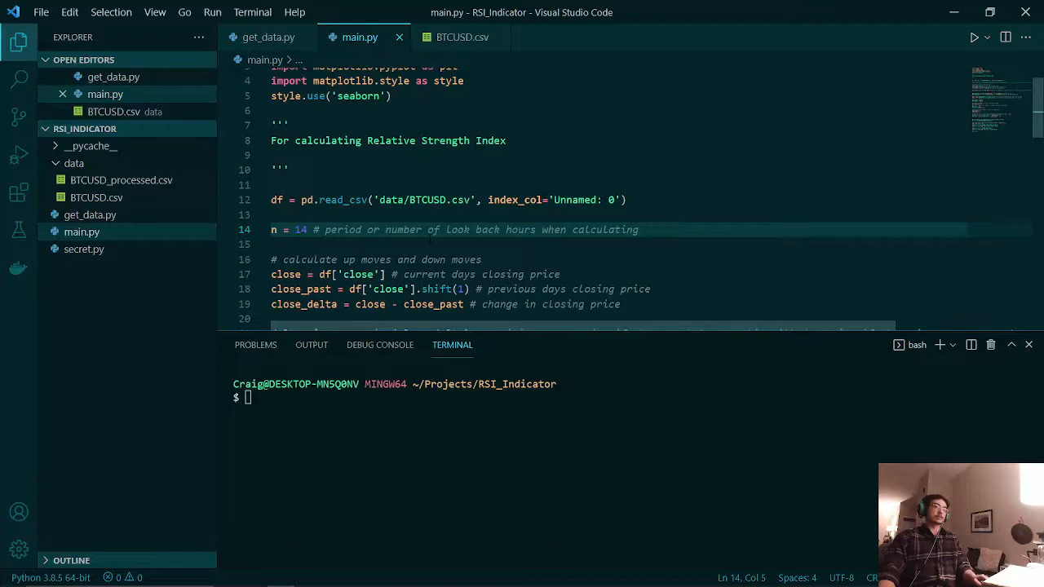
Step: Walk through the close, close_past and close_delta price-change calculations in main.py
{"action": "scroll", "scroll_direction": "down", "scroll_amount": 3}
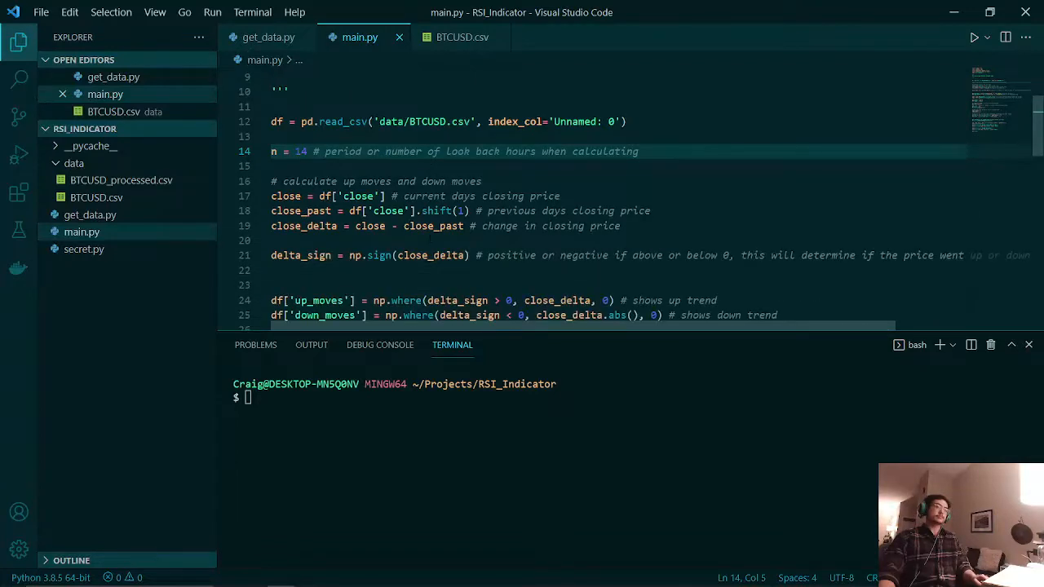
{"action": "scroll", "scroll_direction": "down", "scroll_amount": 3}
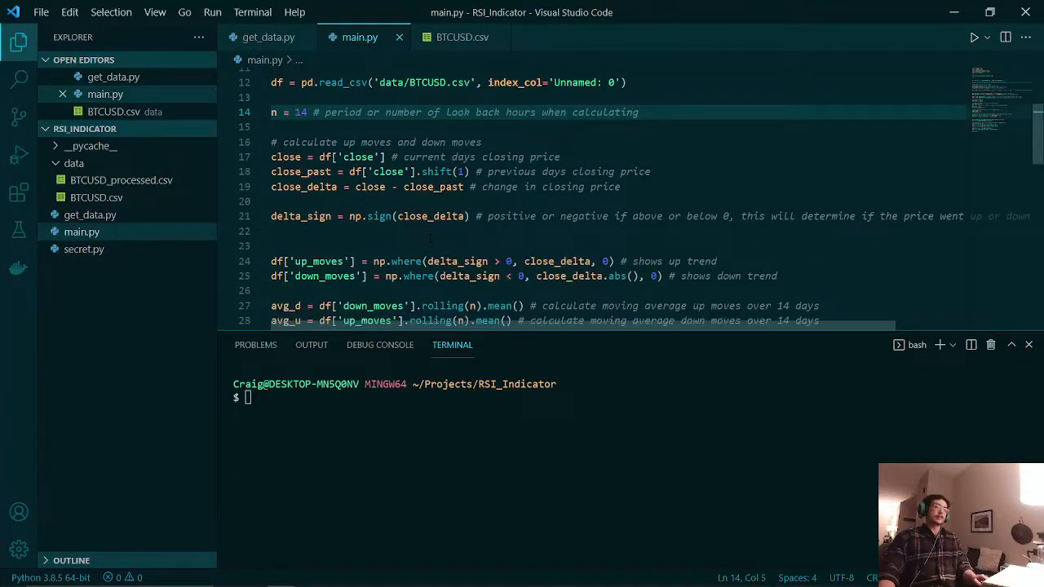
{"action": "scroll", "scroll_direction": "up", "scroll_amount": 3}
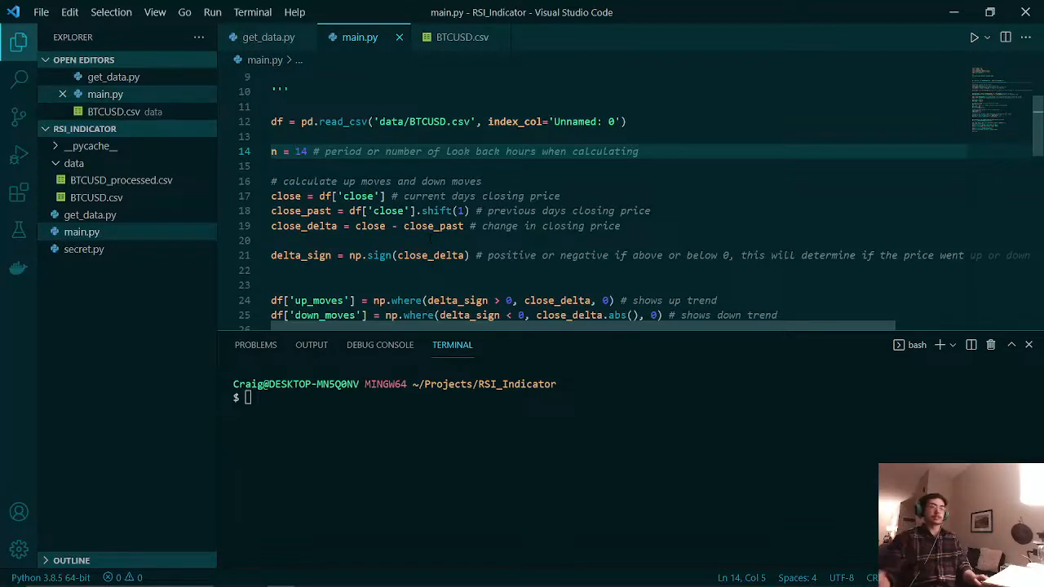
{"action": "mouse_move", "coordinate": [441, 225]}
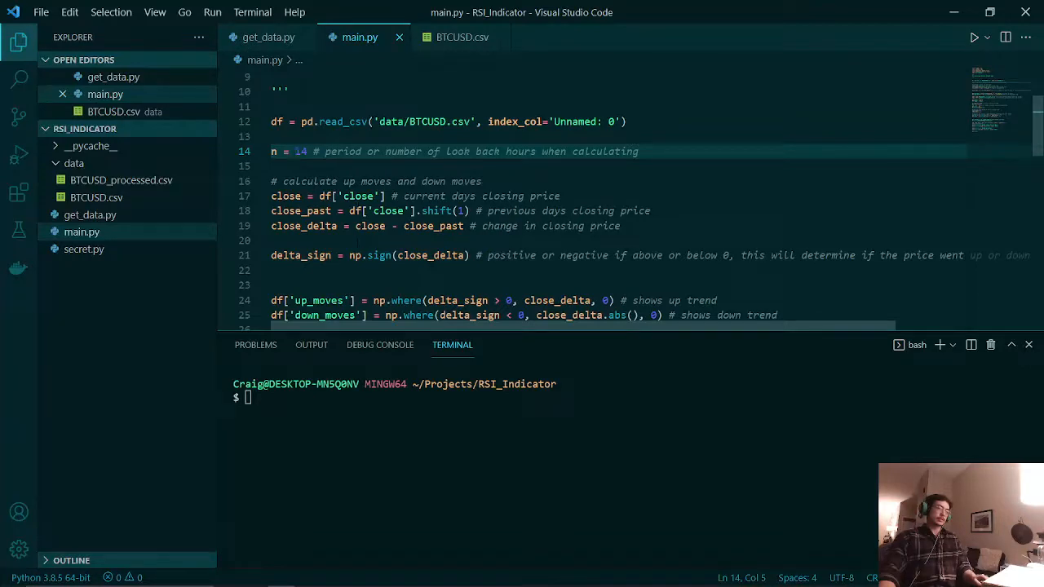
{"action": "double_click", "coordinate": [285, 196]}
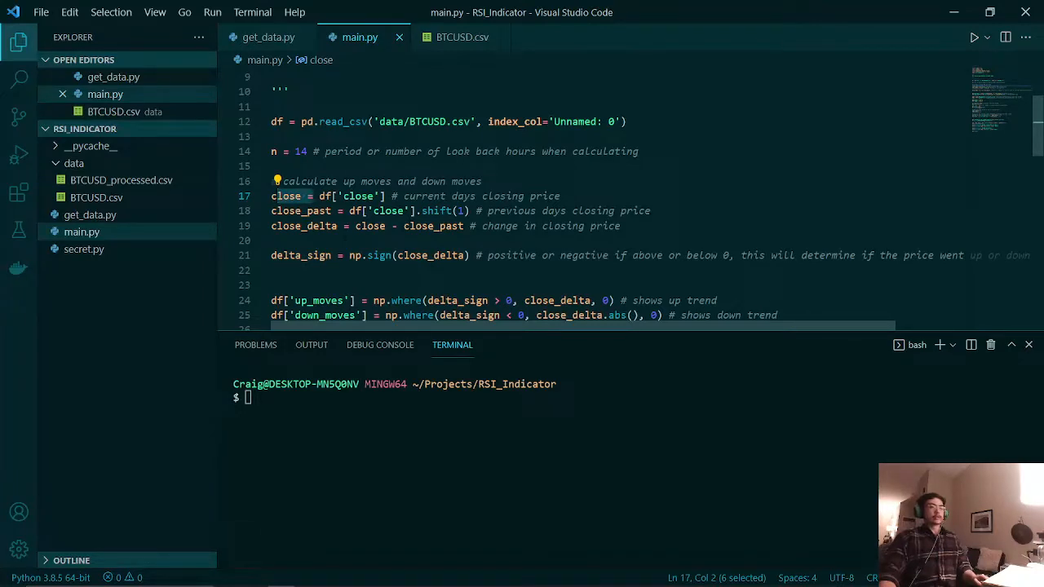
{"action": "left_click", "coordinate": [416, 211]}
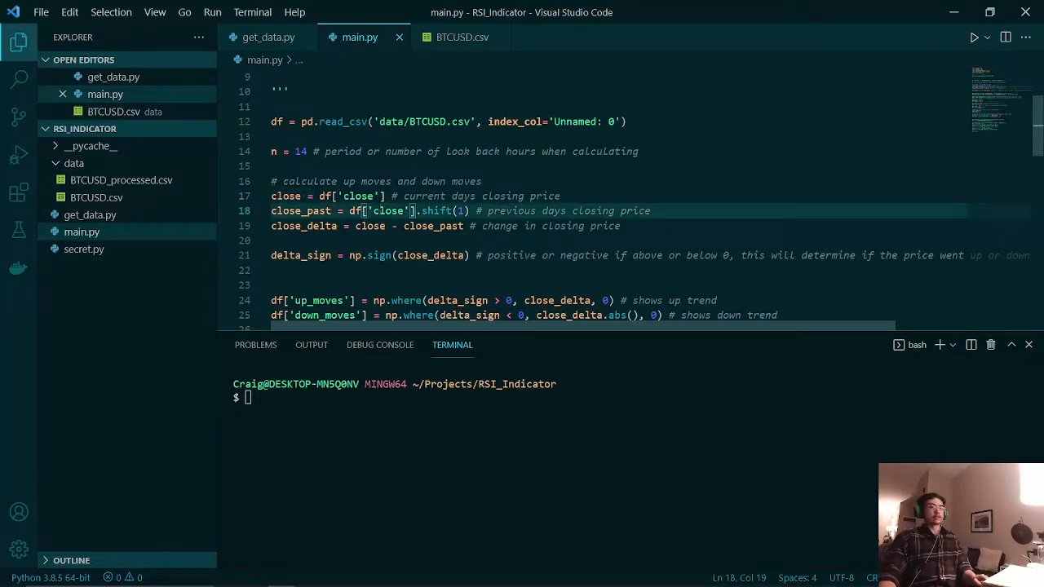
{"action": "double_click", "coordinate": [300, 210]}
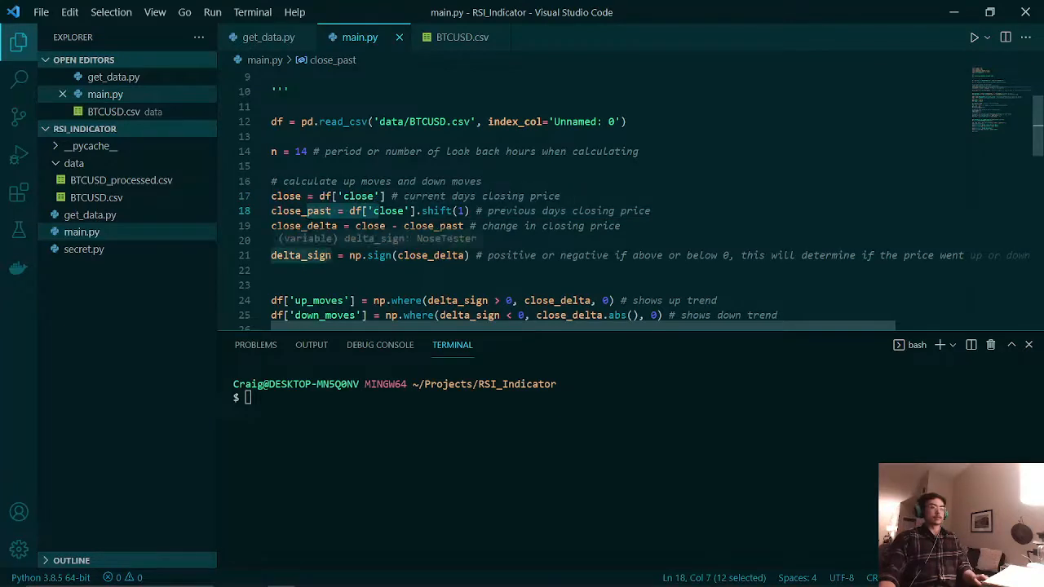
{"action": "left_click", "coordinate": [437, 225]}
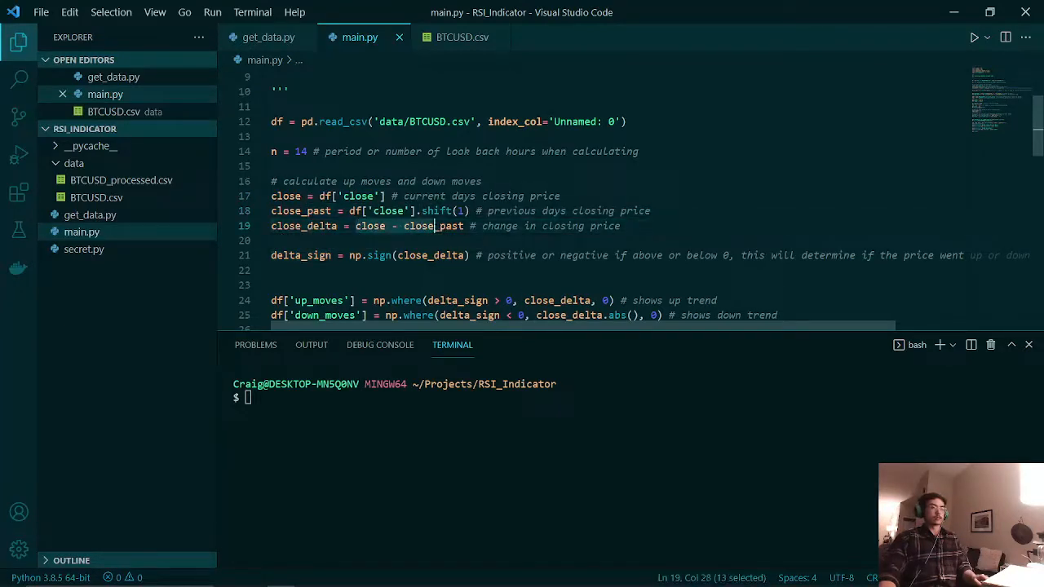
{"action": "double_click", "coordinate": [305, 225]}
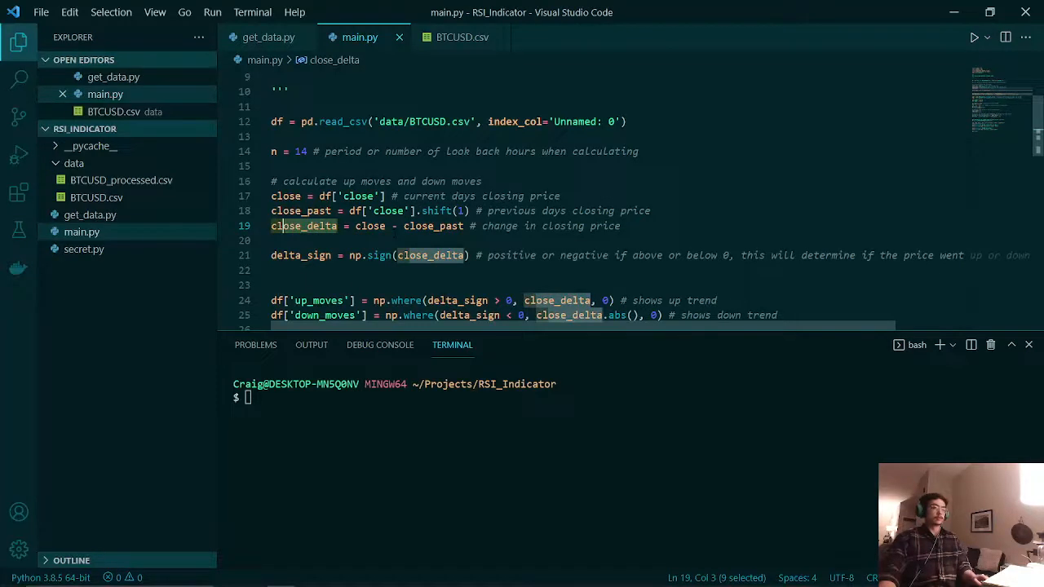
Step: Review the up_moves and down_moves lines, including the zero fallback and absolute change
{"action": "scroll", "scroll_direction": "down", "scroll_amount": 3}
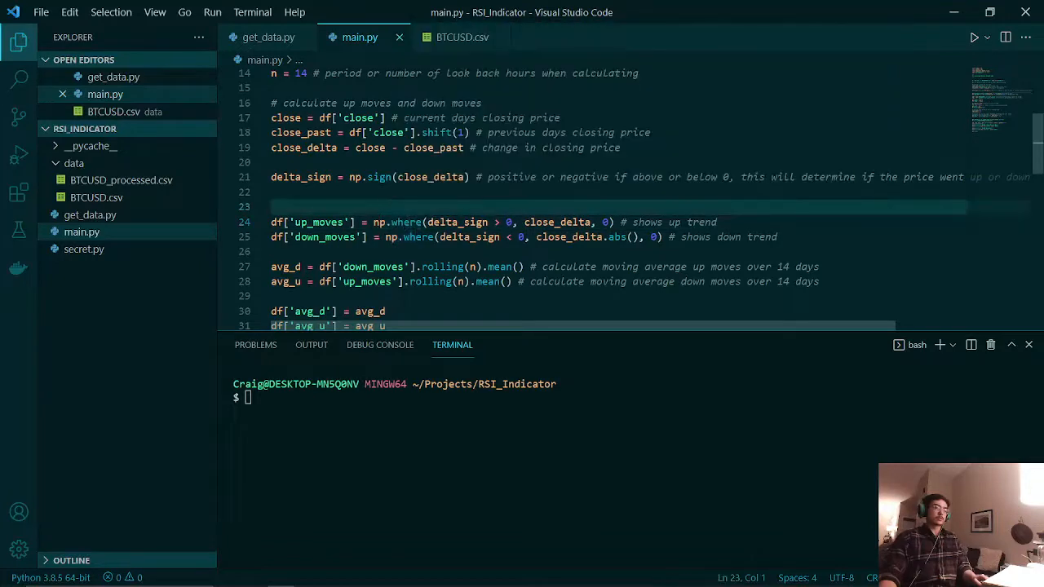
{"action": "mouse_move", "coordinate": [456, 222]}
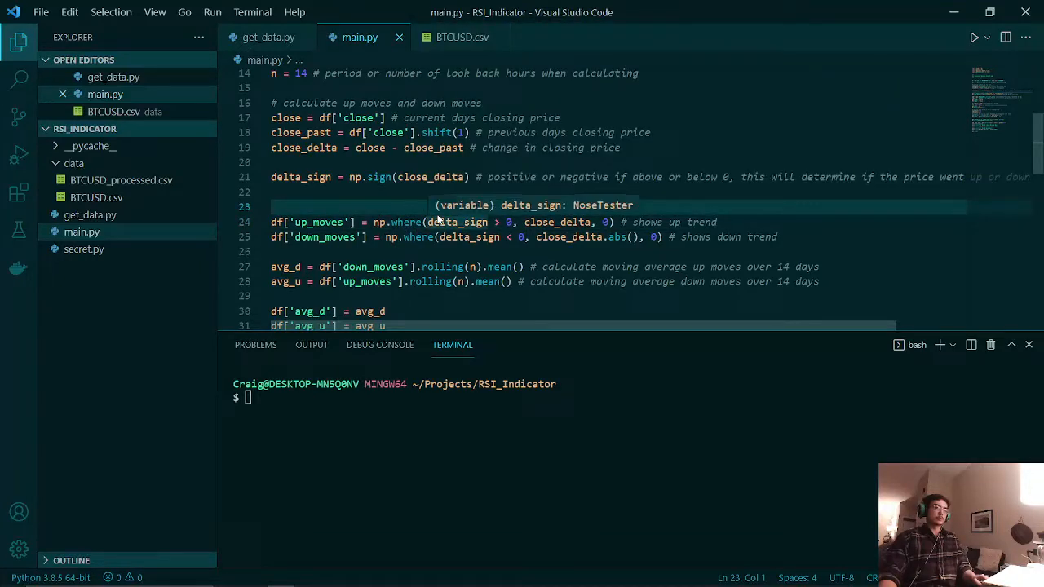
{"action": "left_click", "coordinate": [604, 222]}
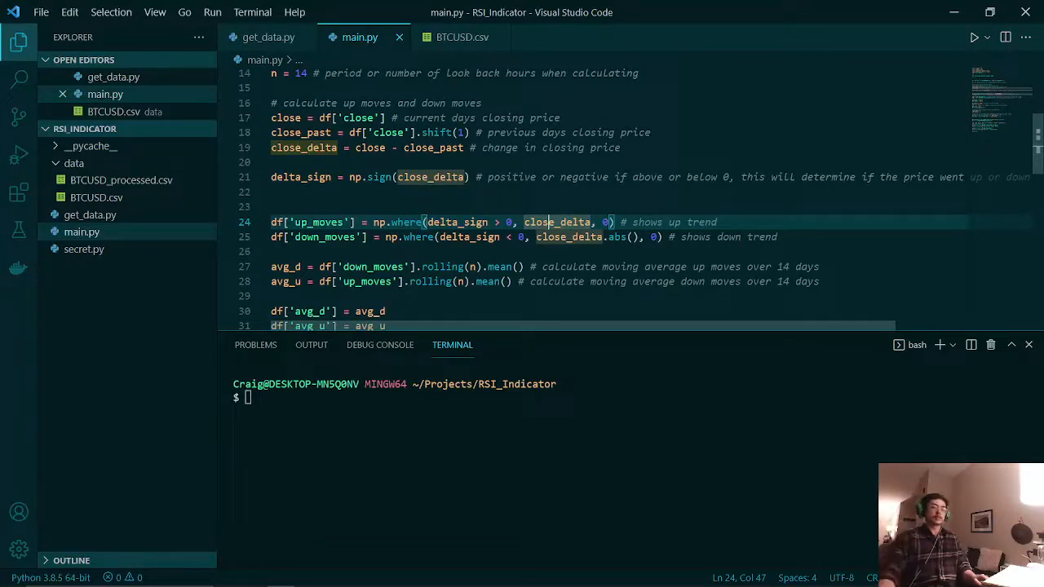
{"action": "double_click", "coordinate": [326, 222]}
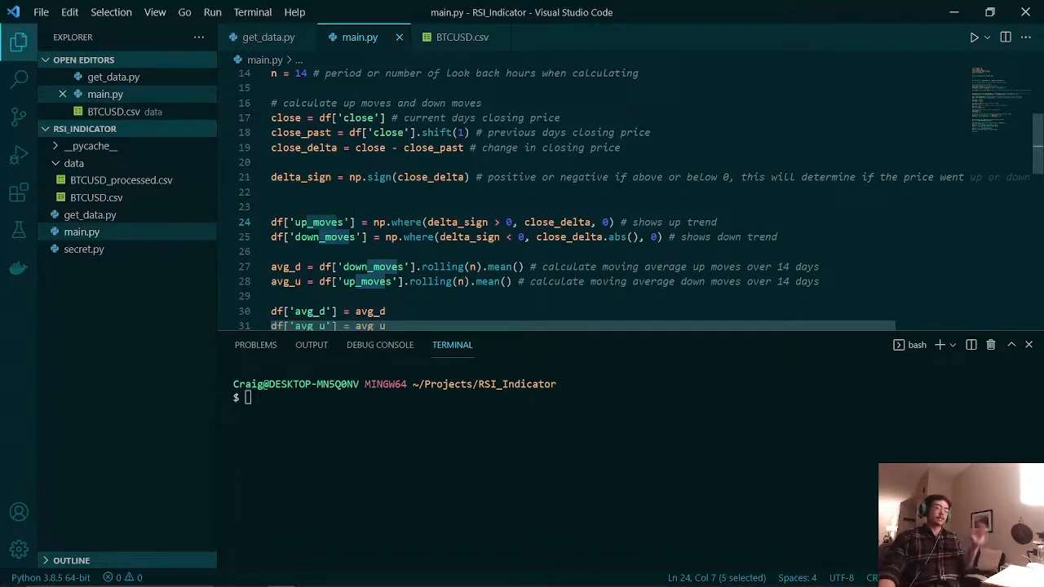
{"action": "left_click", "coordinate": [606, 222]}
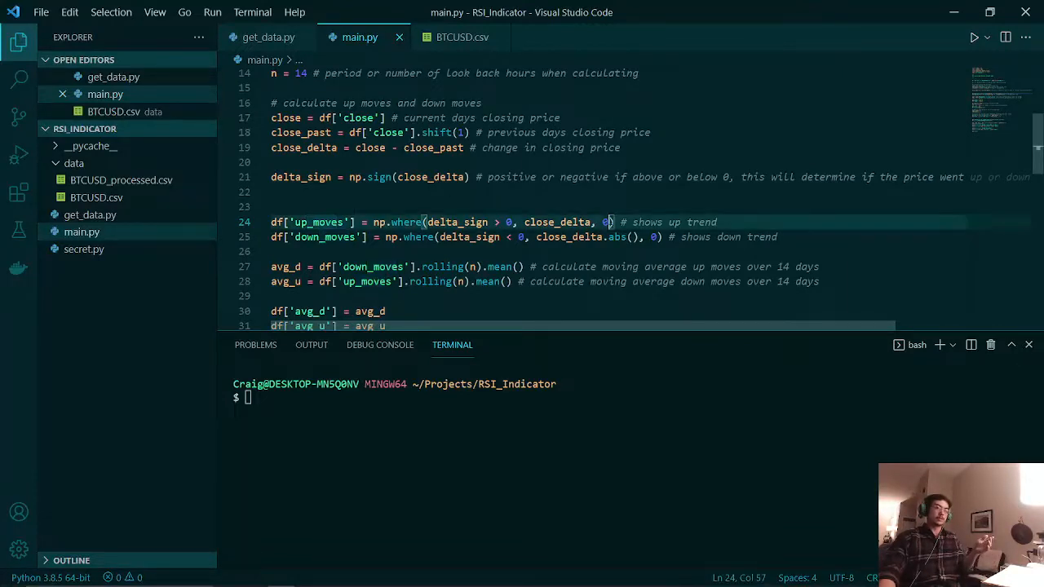
{"action": "double_click", "coordinate": [606, 222]}
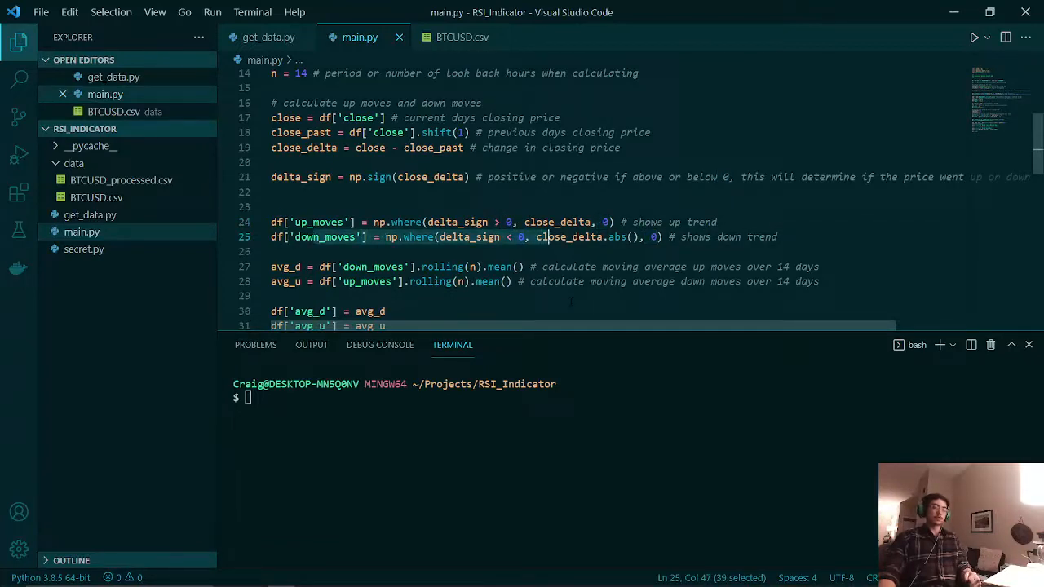
Step: Review the avg_u and avg_d rolling averages built from up_moves and down_moves
{"action": "scroll", "scroll_direction": "down", "scroll_amount": 3}
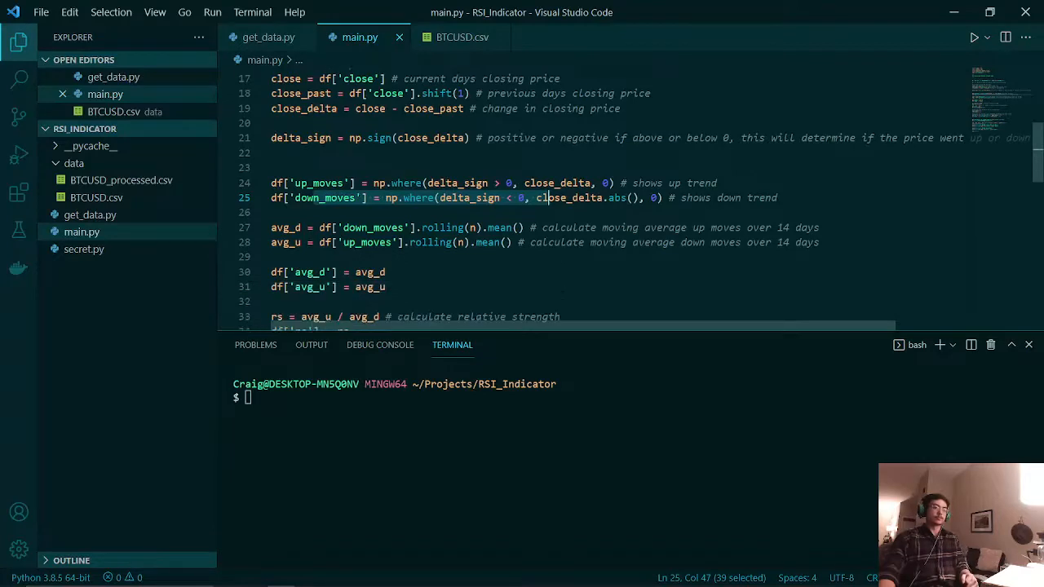
{"action": "scroll", "scroll_direction": "down", "scroll_amount": 3}
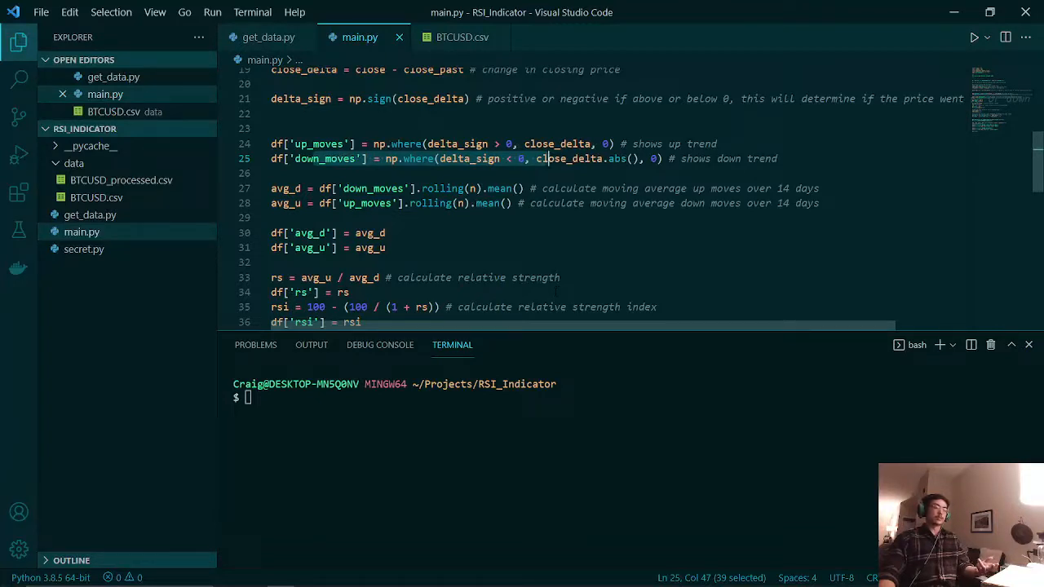
{"action": "mouse_move", "coordinate": [522, 159]}
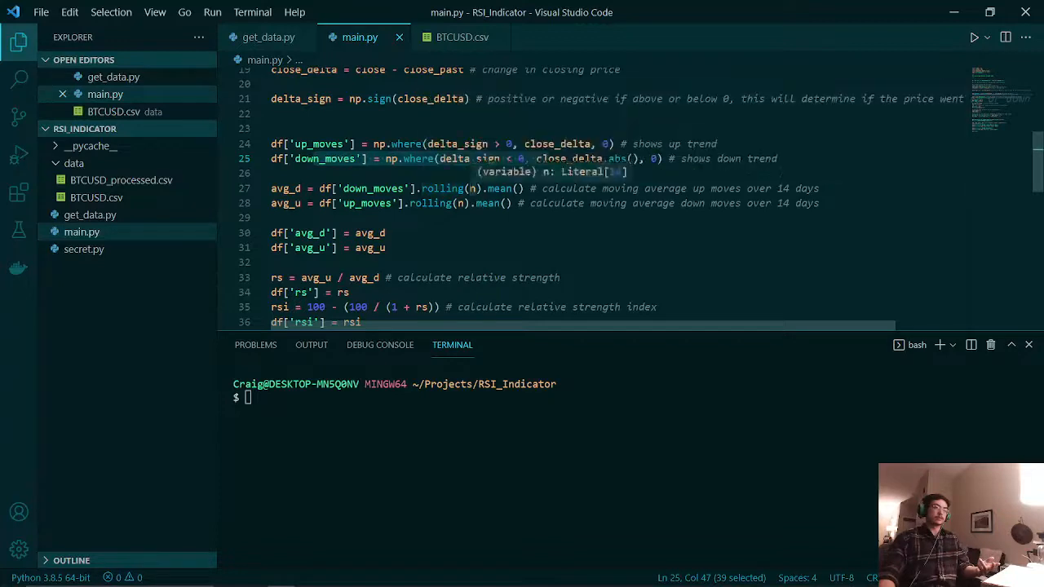
{"action": "left_click", "coordinate": [471, 189]}
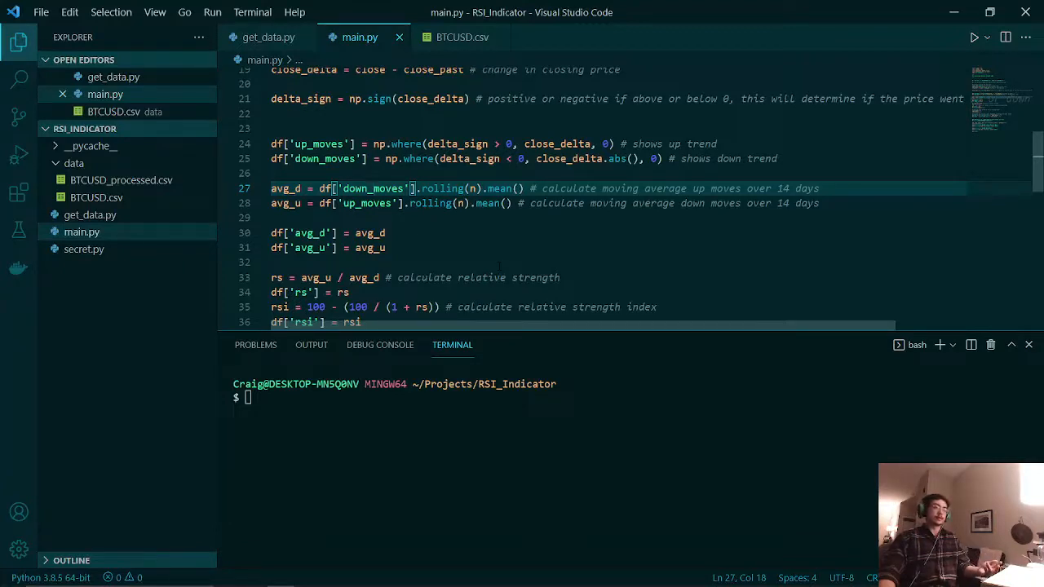
{"action": "mouse_move", "coordinate": [263, 177]}
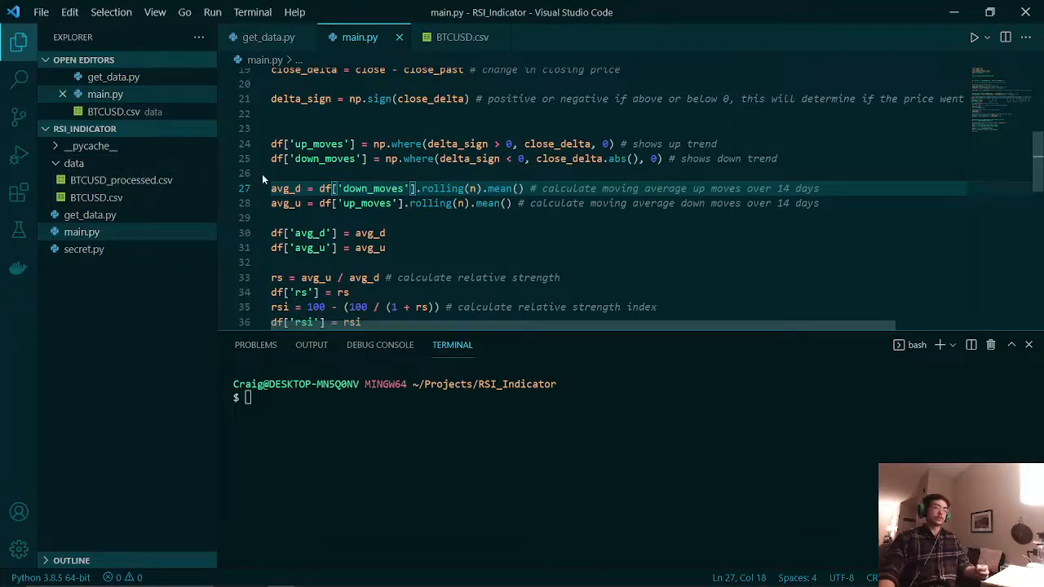
{"action": "double_click", "coordinate": [286, 190]}
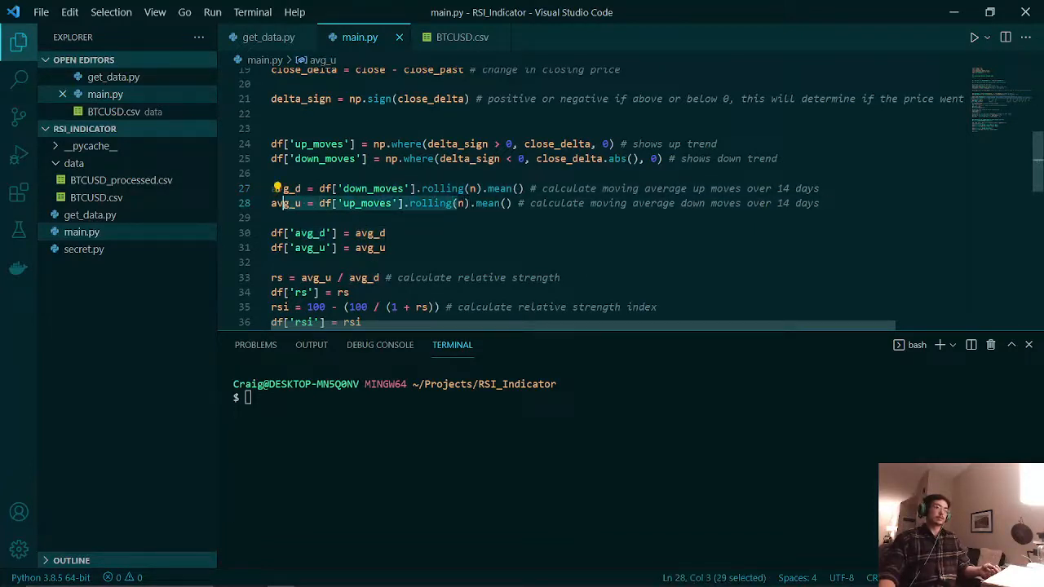
{"action": "scroll", "scroll_direction": "down", "scroll_amount": 3}
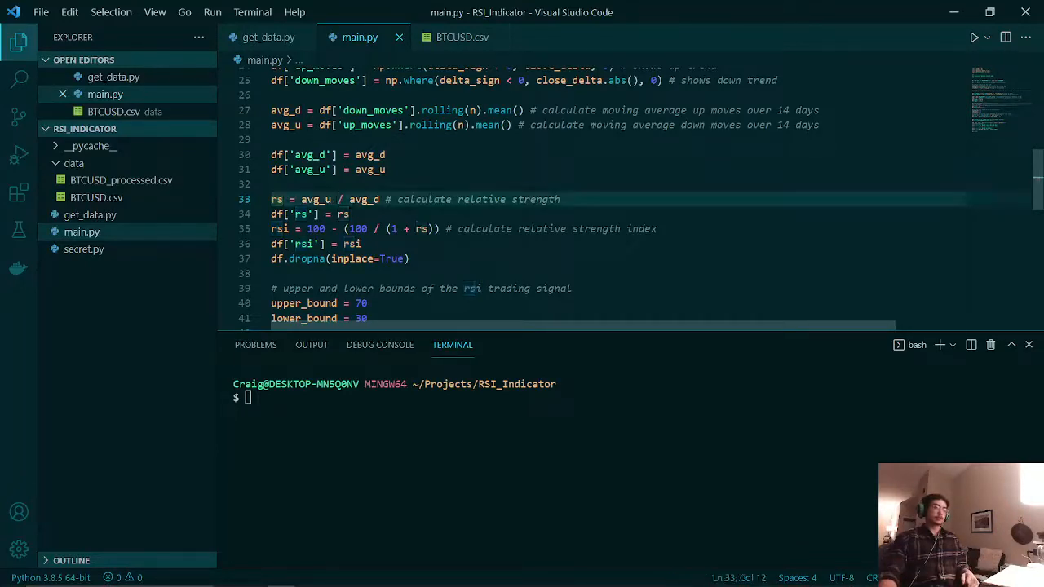
Step: Review the relative strength formula avg_u/avg_d and the RSI's 1 + rs term
{"action": "double_click", "coordinate": [317, 199]}
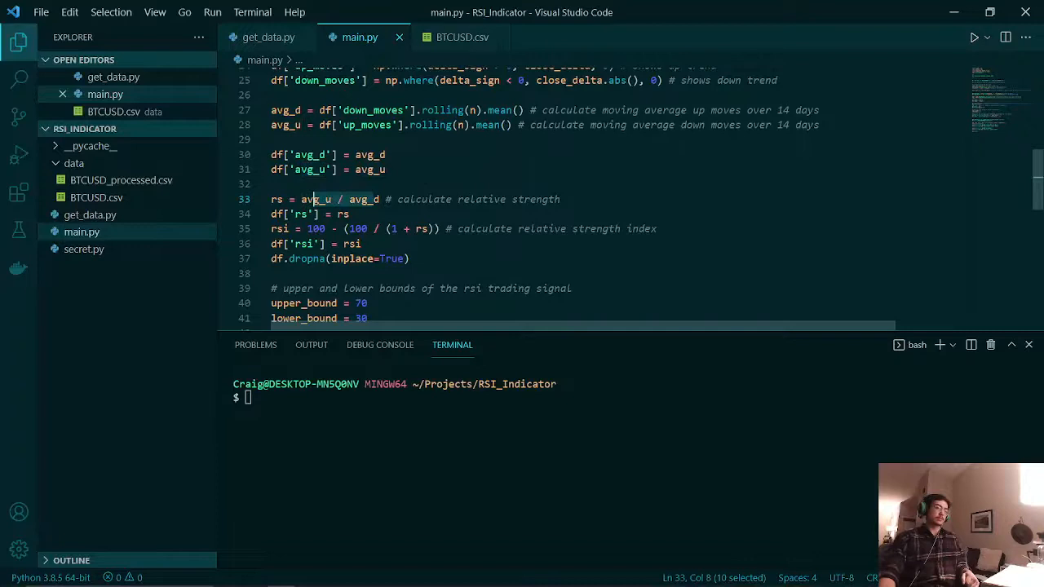
{"action": "mouse_move", "coordinate": [313, 199]}
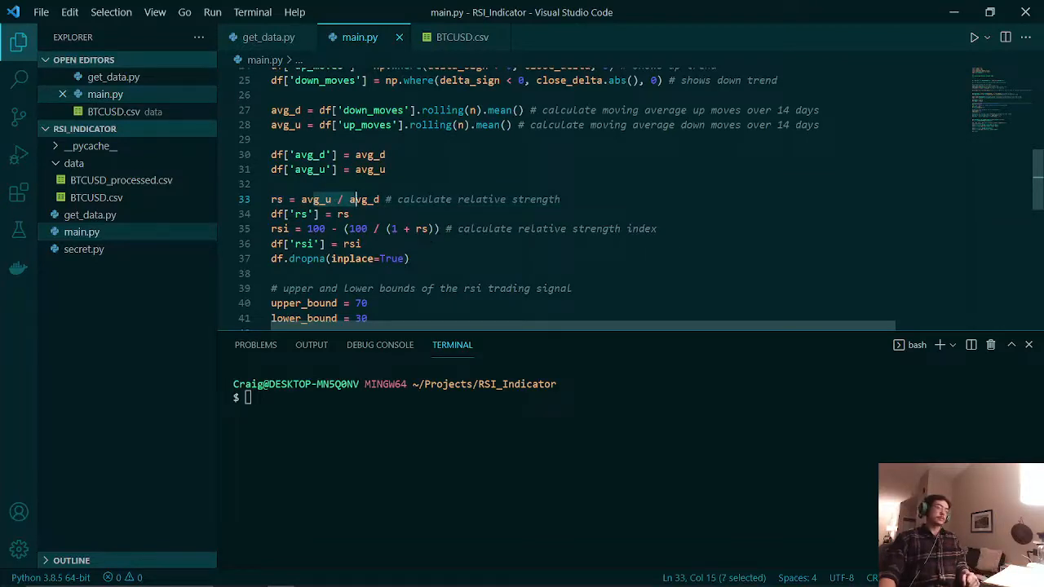
{"action": "double_click", "coordinate": [420, 228]}
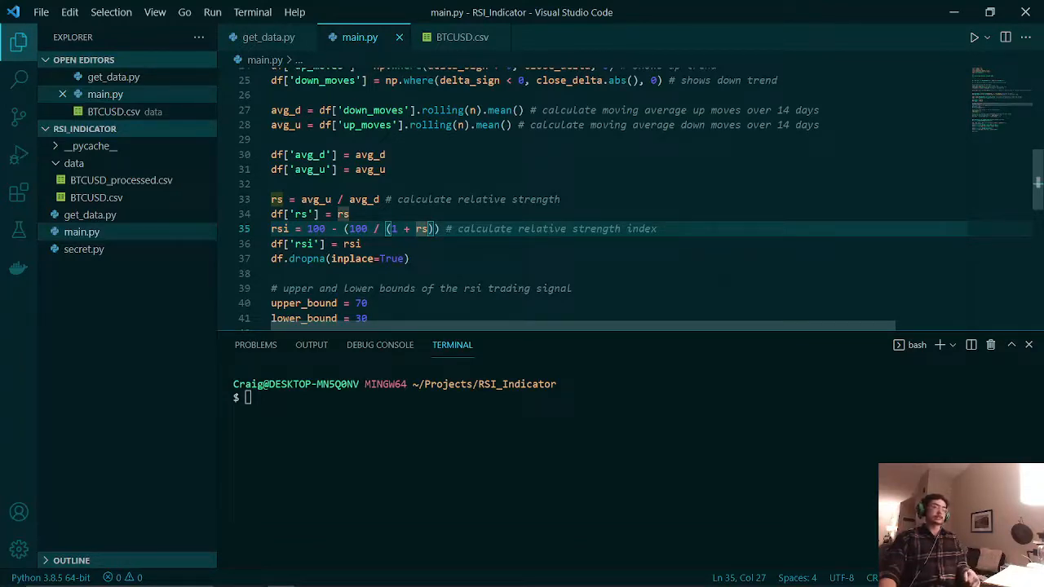
{"action": "left_click", "coordinate": [391, 229]}
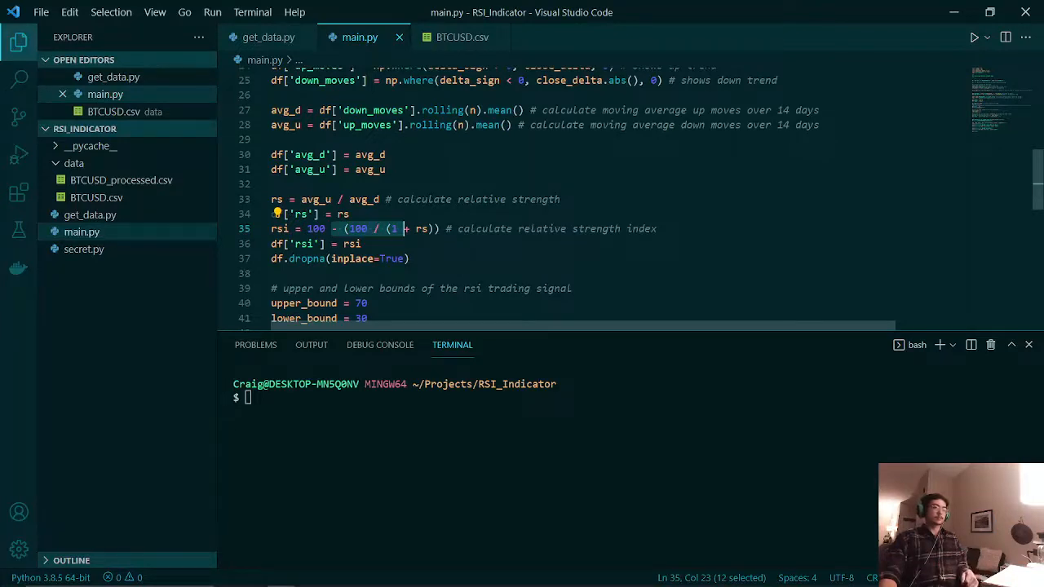
{"action": "left_click", "coordinate": [296, 228]}
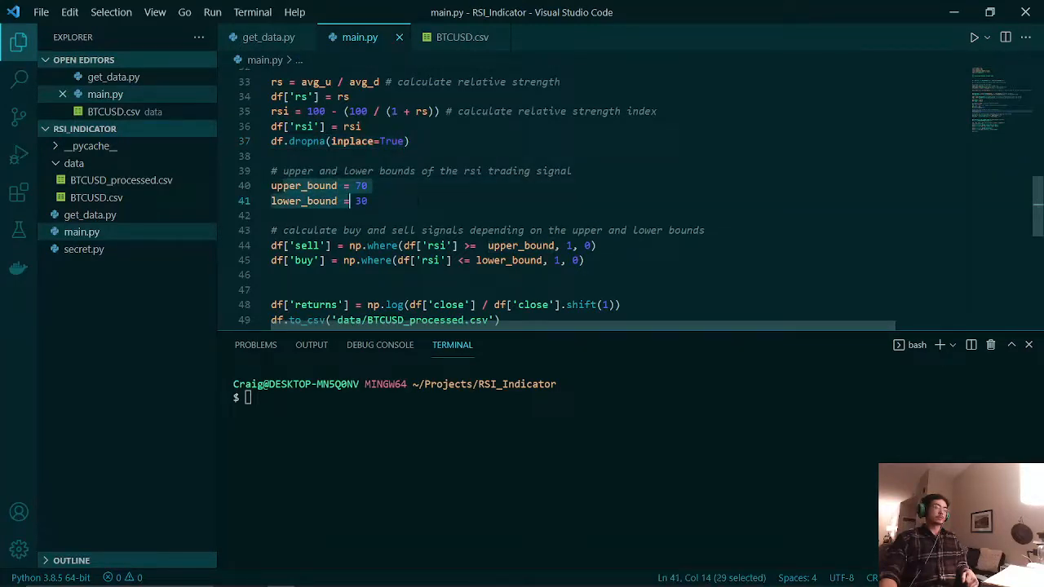
Step: Review the RSI upper and lower bounds and the sell-signal 'where' line
{"action": "scroll", "scroll_direction": "down", "scroll_amount": 3}
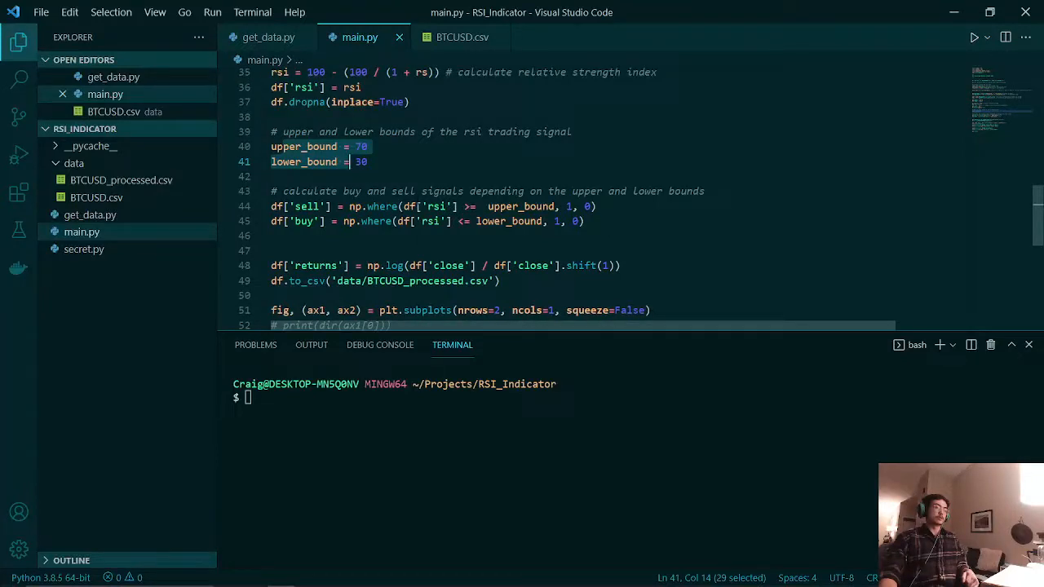
{"action": "left_click", "coordinate": [378, 206]}
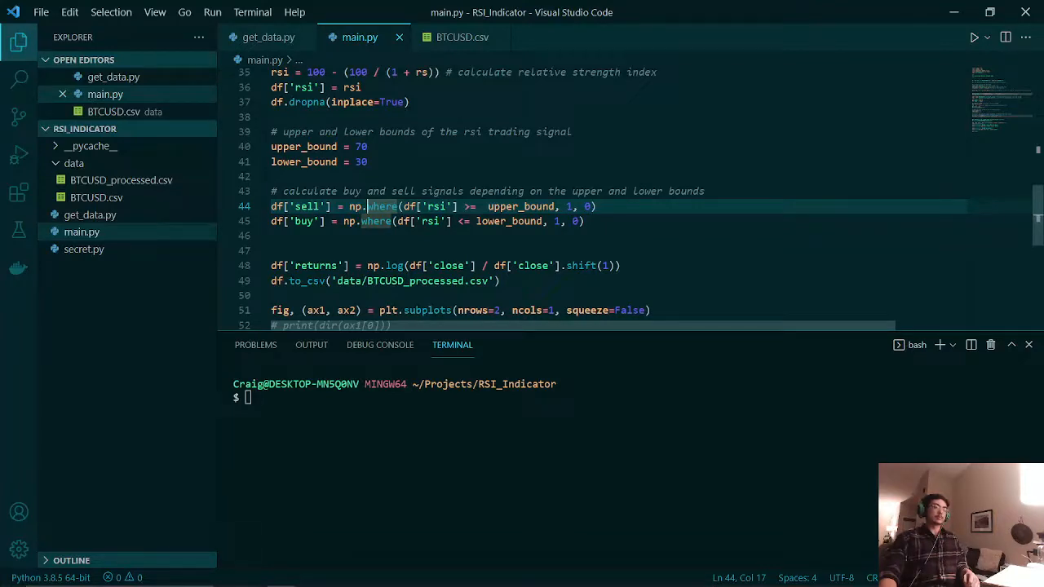
{"action": "double_click", "coordinate": [303, 146]}
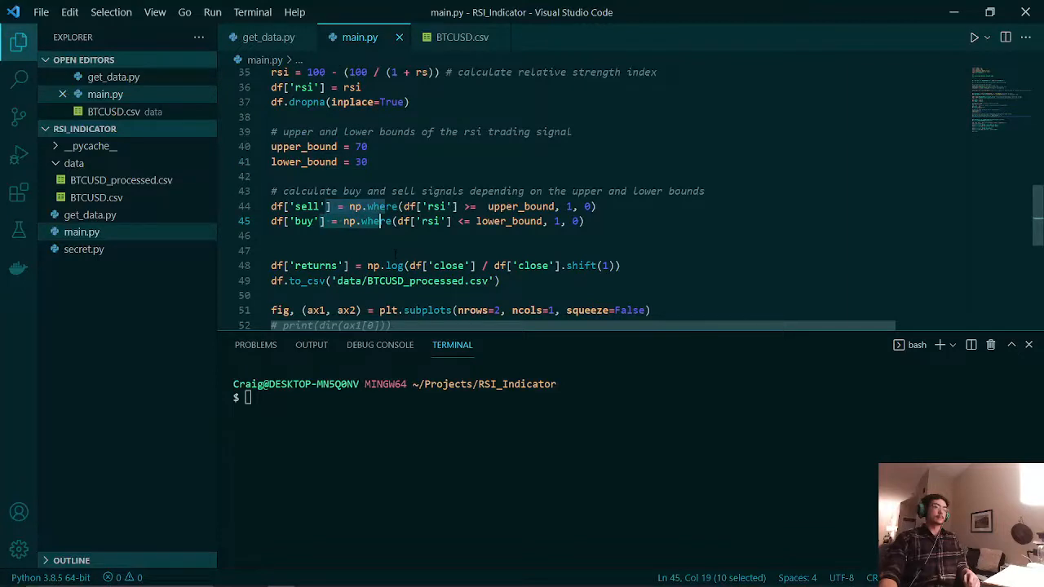
Step: Focus the integrated terminal and begin entering the python main.py command
{"action": "scroll", "scroll_direction": "down", "scroll_amount": 3}
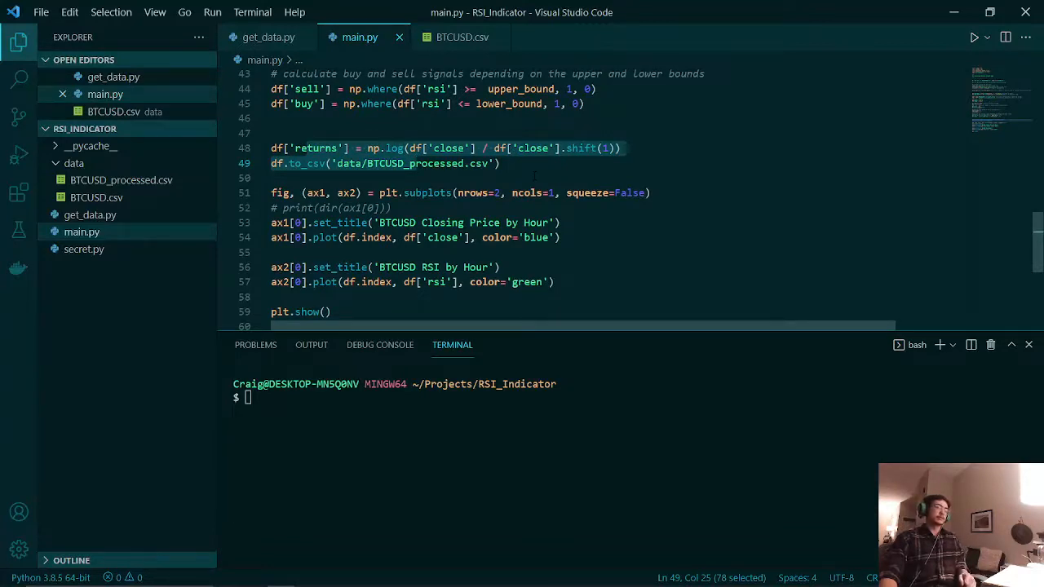
{"action": "left_click", "coordinate": [121, 180]}
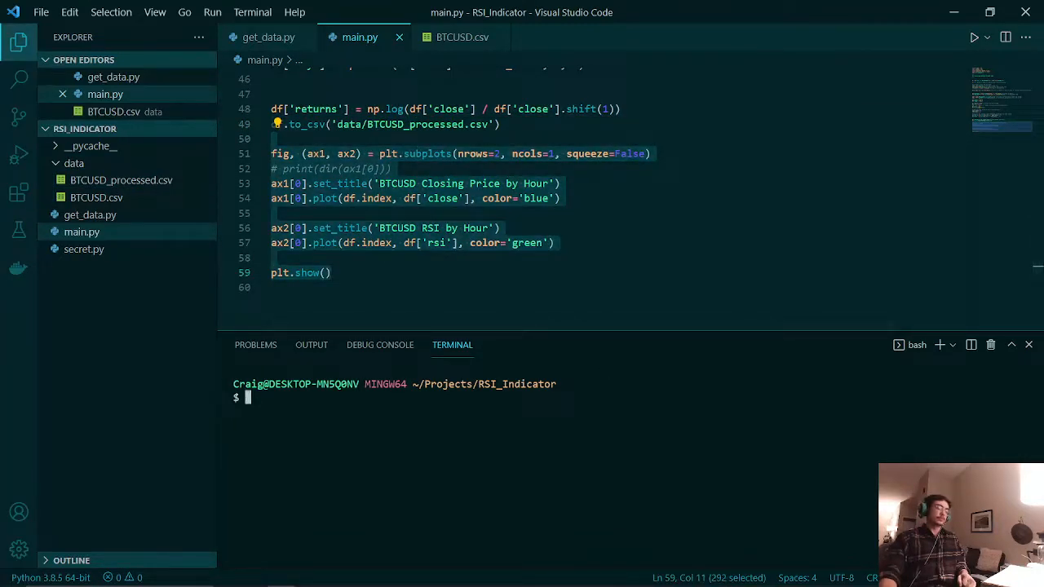
{"action": "type", "text": "pytho"}
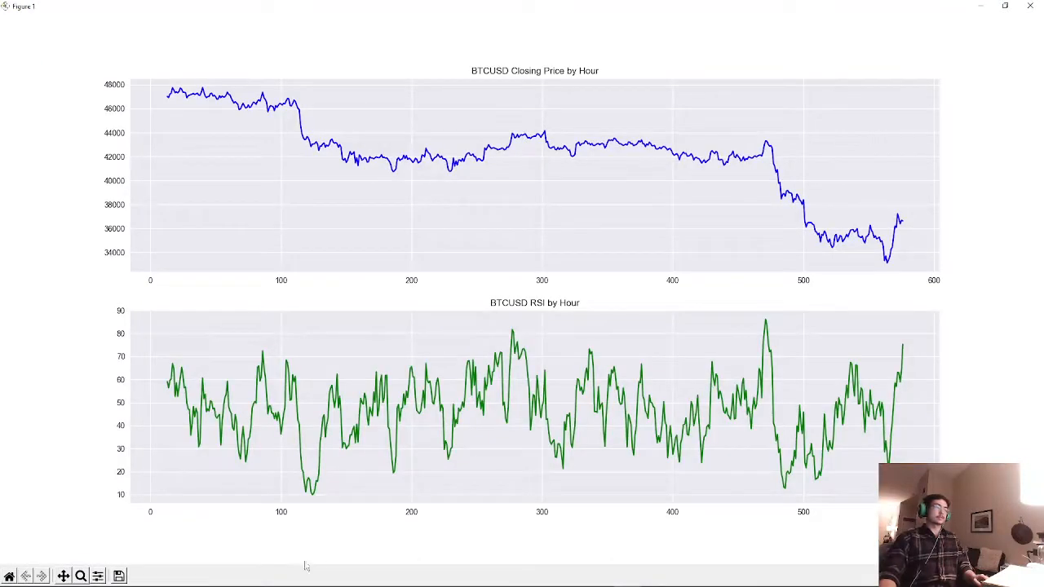
{"action": "mouse_move", "coordinate": [80, 576]}
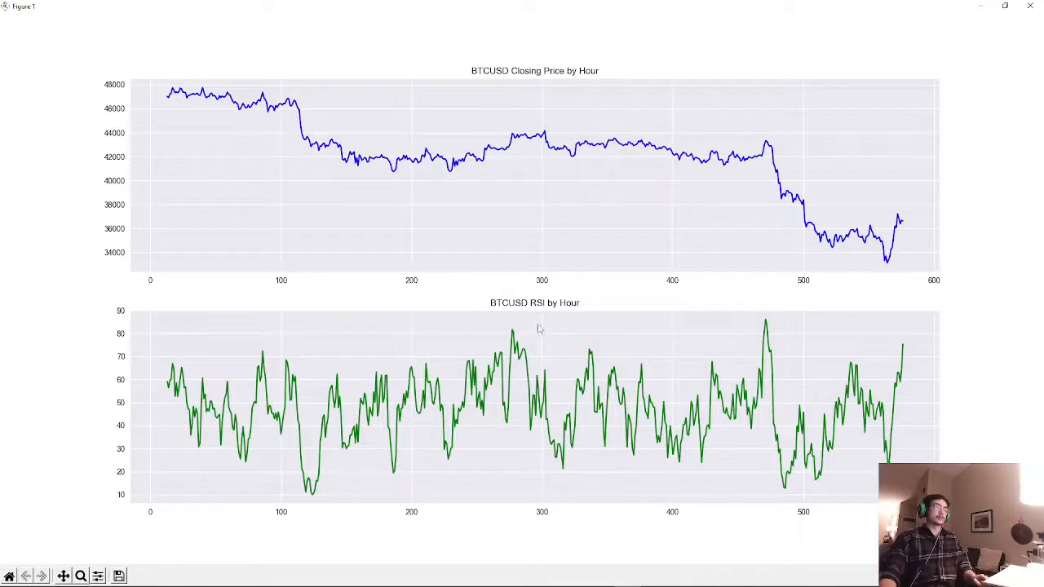
{"action": "mouse_move", "coordinate": [176, 563]}
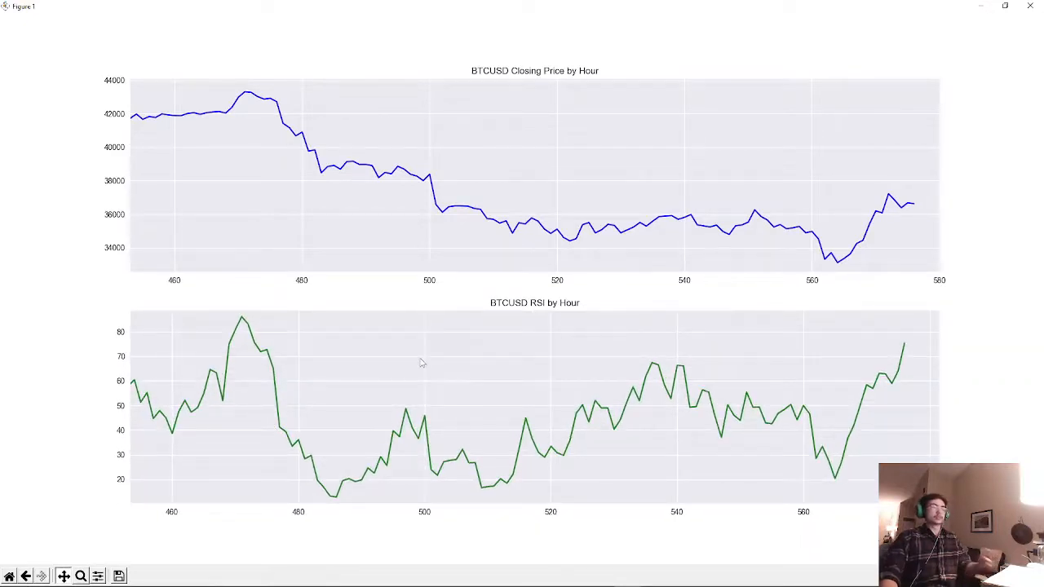
{"action": "mouse_move", "coordinate": [281, 148]}
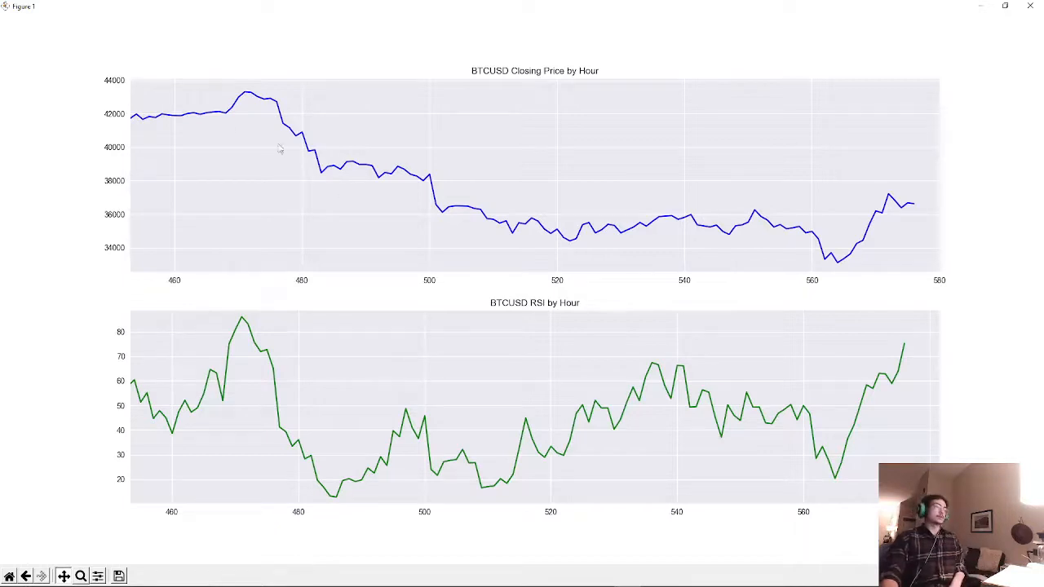
{"action": "mouse_move", "coordinate": [280, 268]}
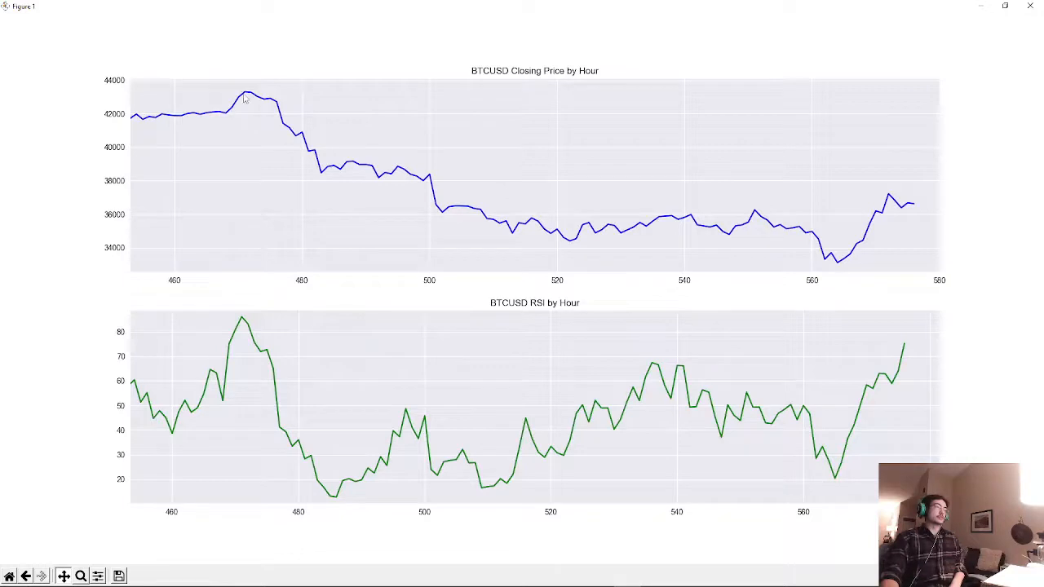
{"action": "mouse_move", "coordinate": [308, 144]}
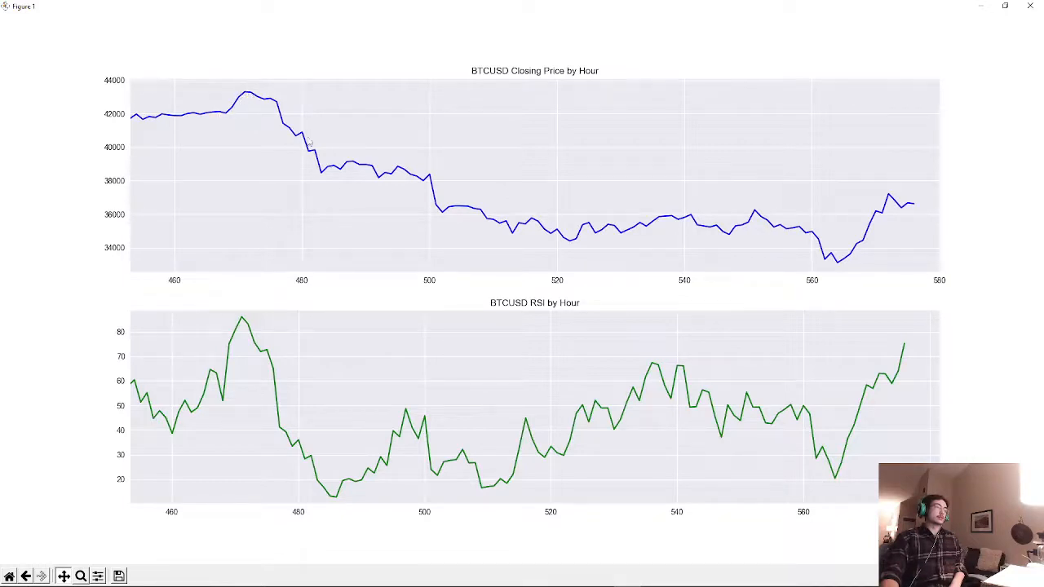
{"action": "mouse_move", "coordinate": [248, 325]}
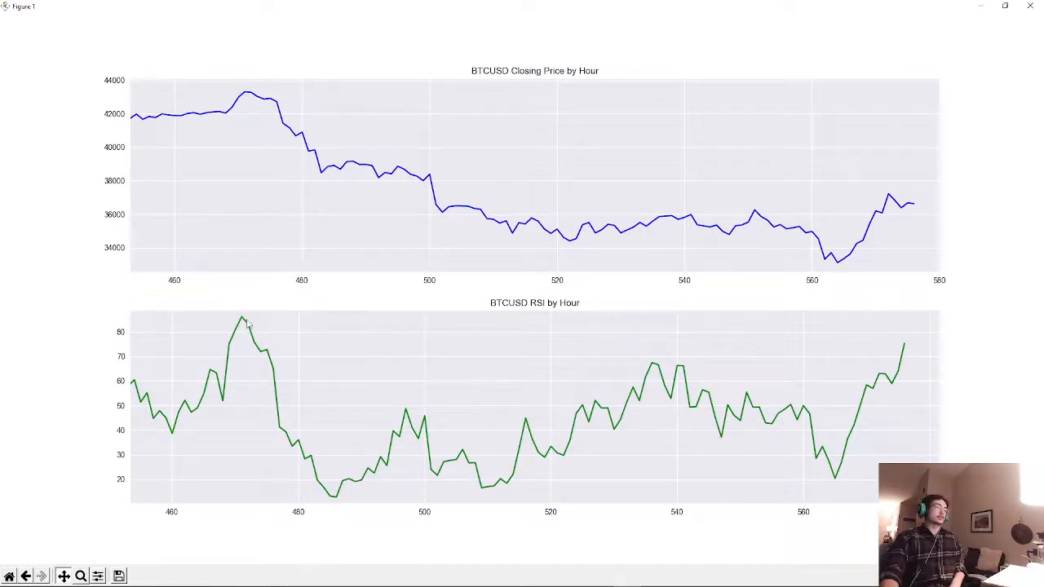
{"action": "mouse_move", "coordinate": [215, 367]}
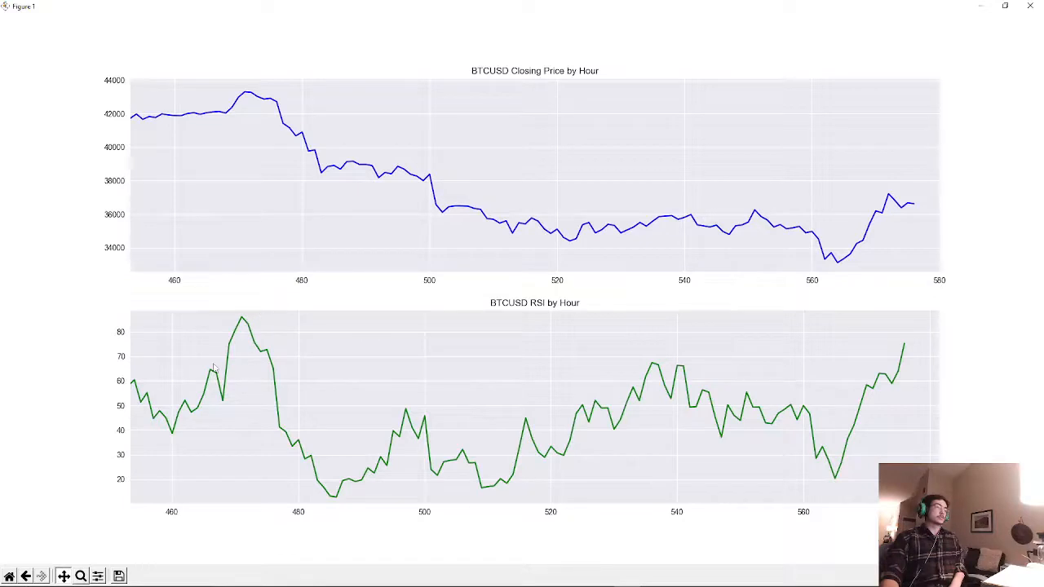
{"action": "mouse_move", "coordinate": [257, 328]}
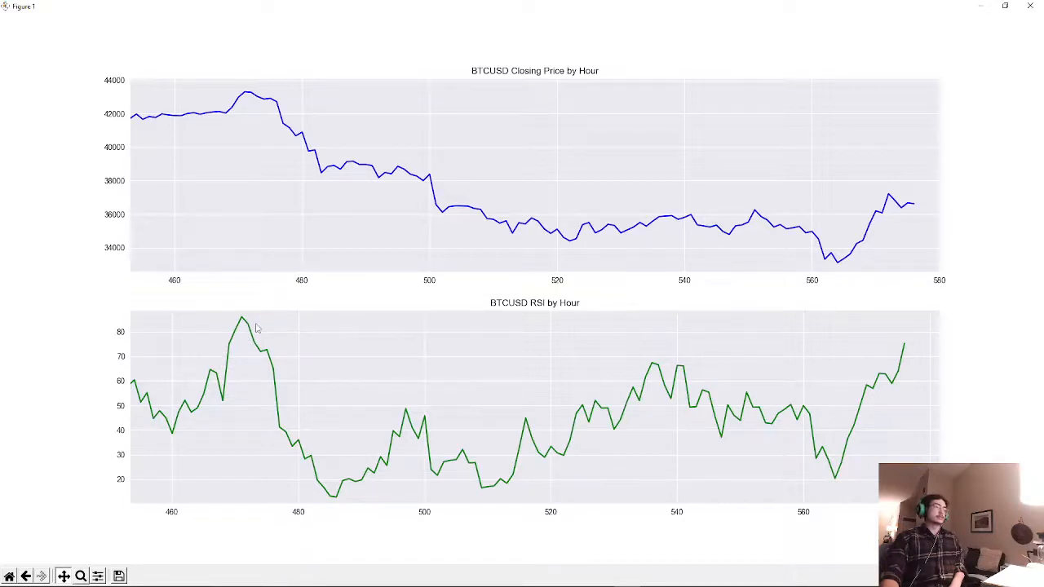
{"action": "mouse_move", "coordinate": [248, 333]}
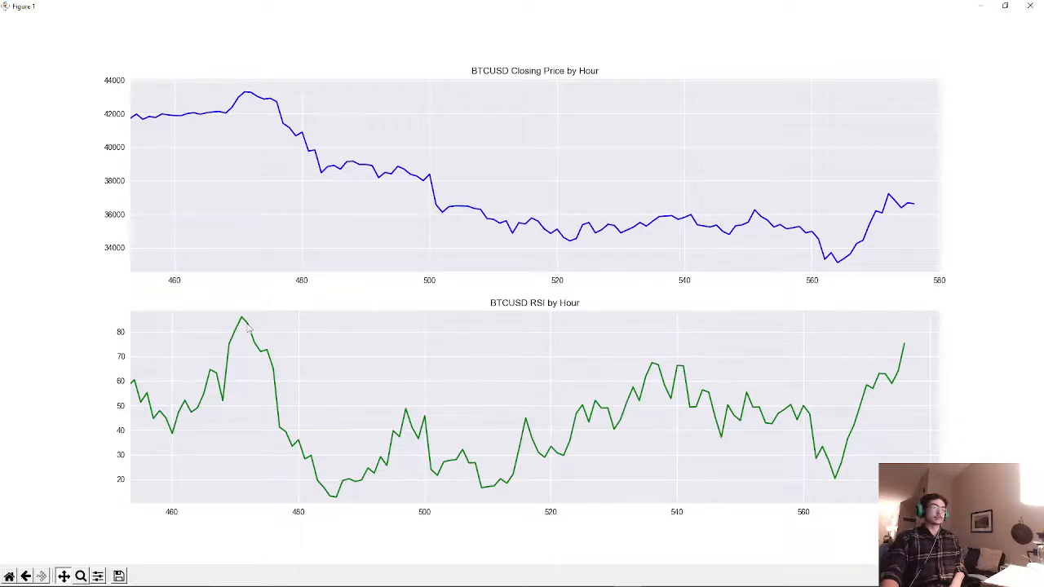
{"action": "mouse_move", "coordinate": [301, 122]}
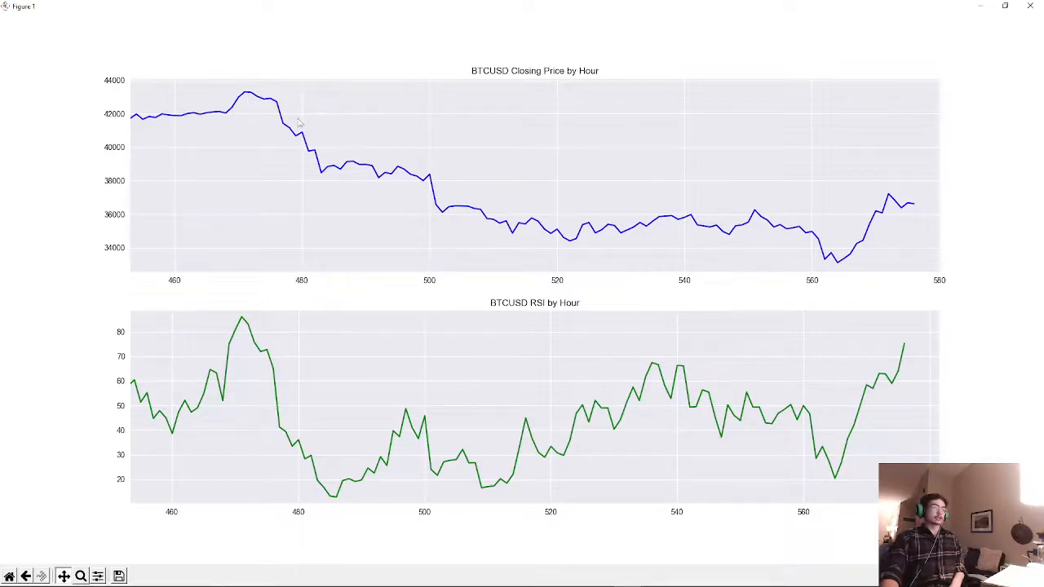
{"action": "mouse_move", "coordinate": [404, 389]}
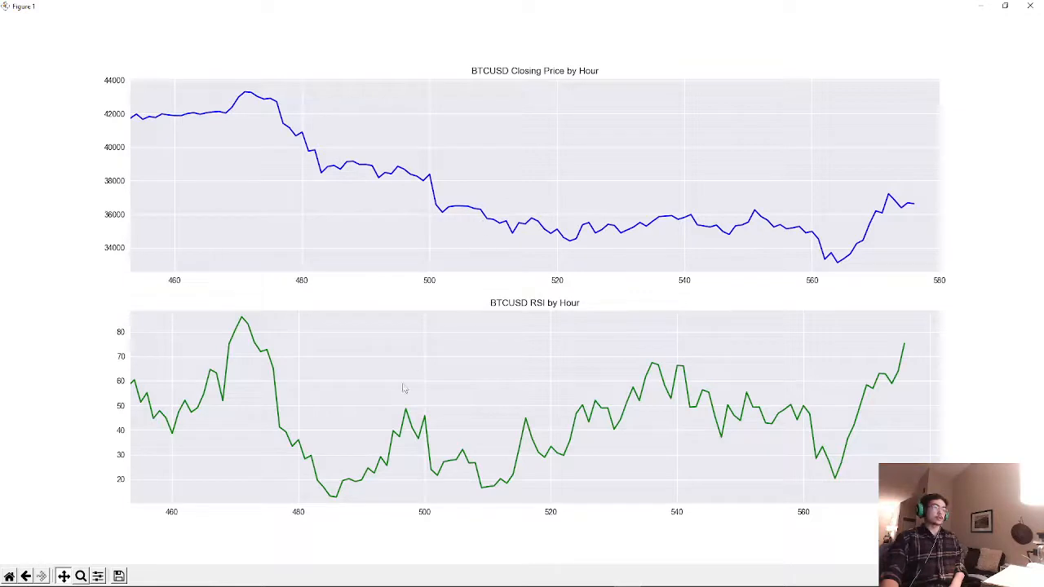
{"action": "mouse_move", "coordinate": [146, 466]}
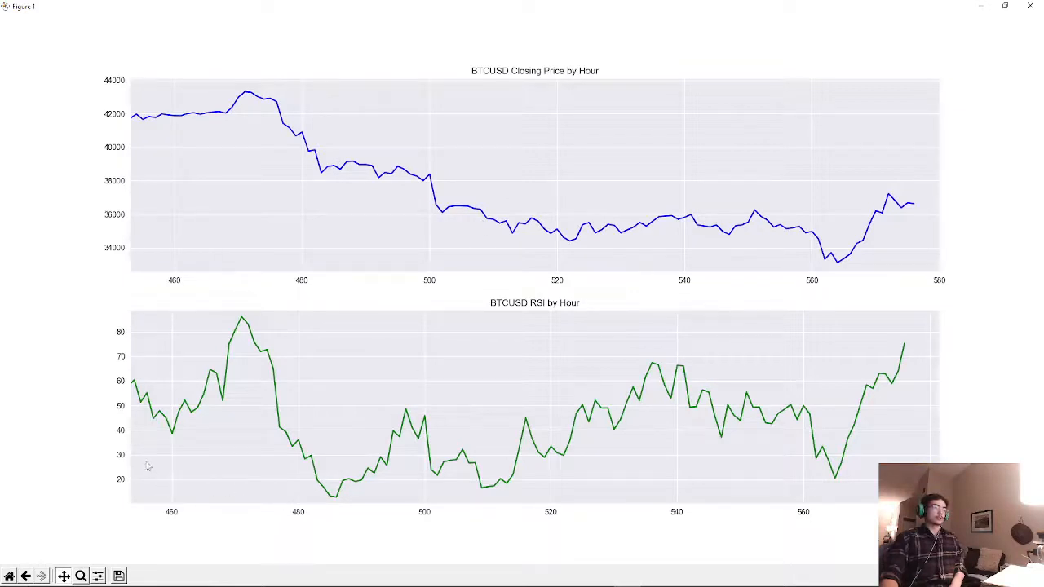
{"action": "mouse_move", "coordinate": [324, 461]}
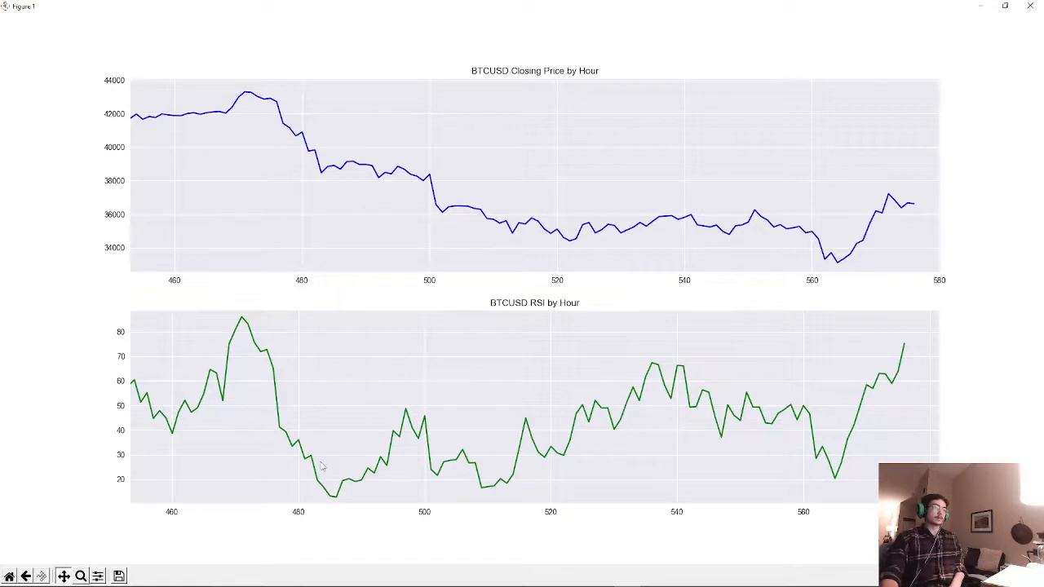
{"action": "mouse_move", "coordinate": [497, 464]}
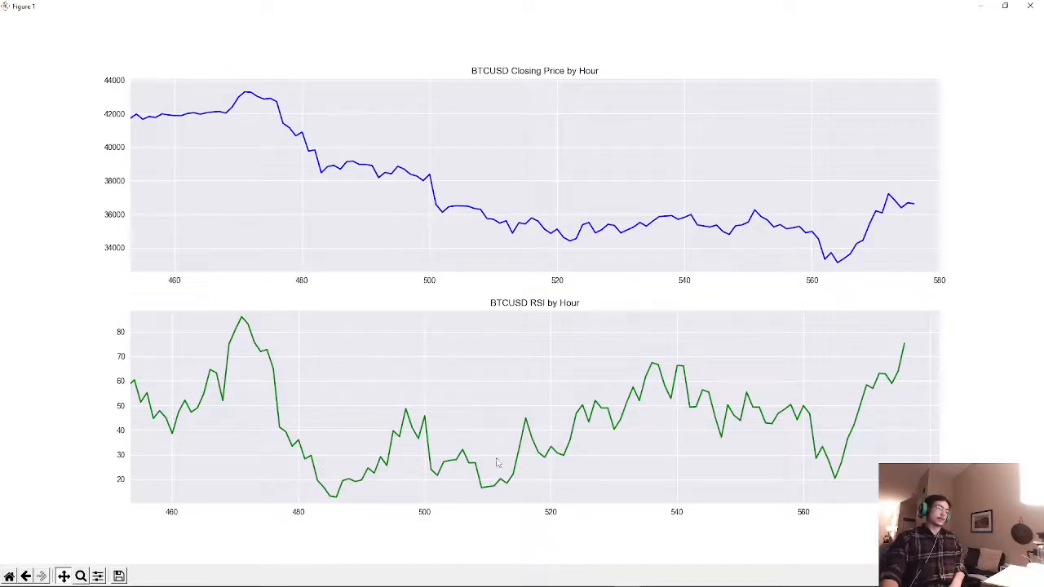
{"action": "mouse_move", "coordinate": [905, 362]}
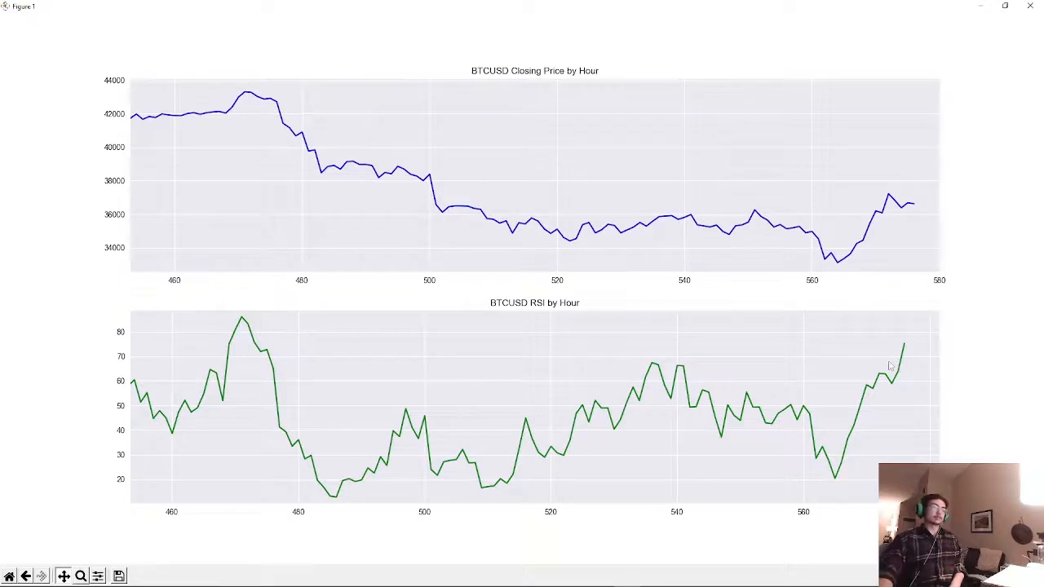
{"action": "mouse_move", "coordinate": [607, 384]}
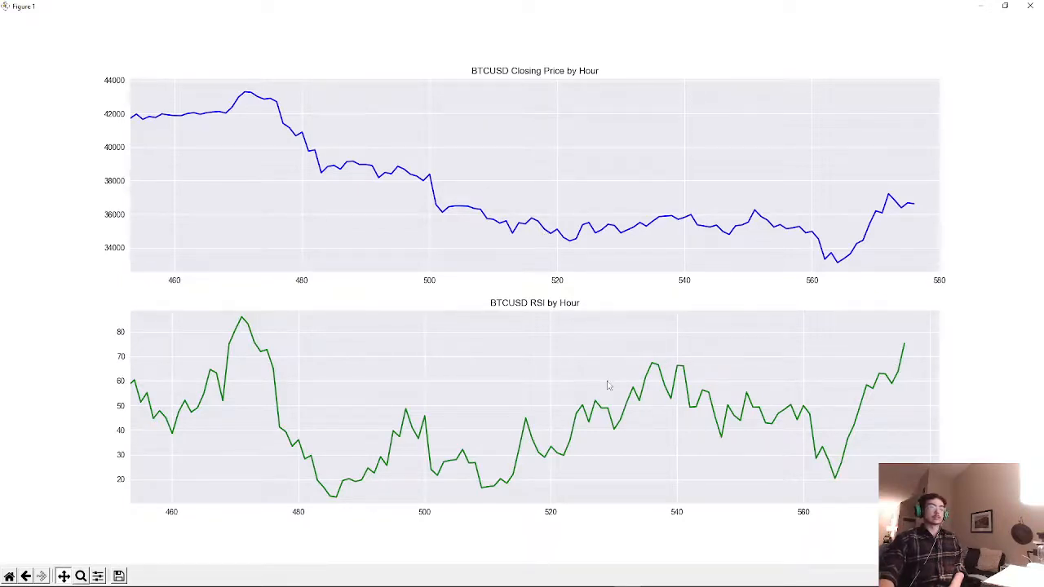
{"action": "mouse_move", "coordinate": [447, 284]}
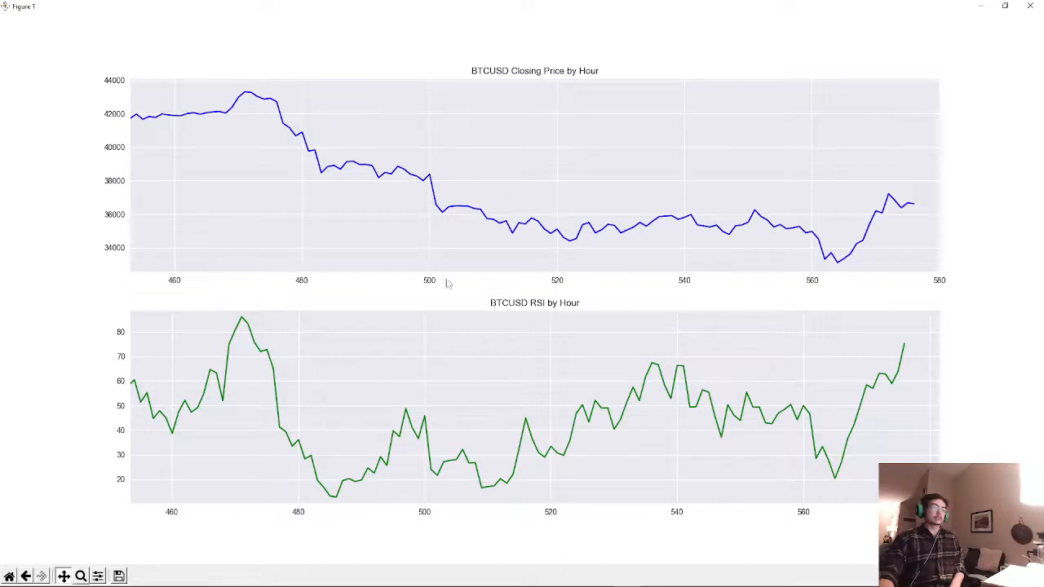
{"action": "mouse_move", "coordinate": [440, 411]}
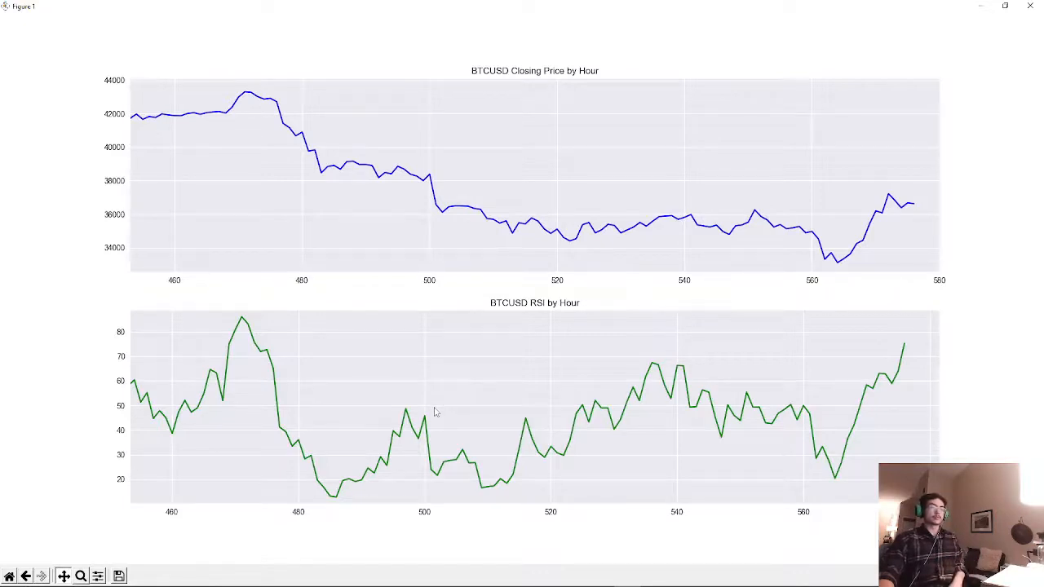
{"action": "mouse_move", "coordinate": [489, 226]}
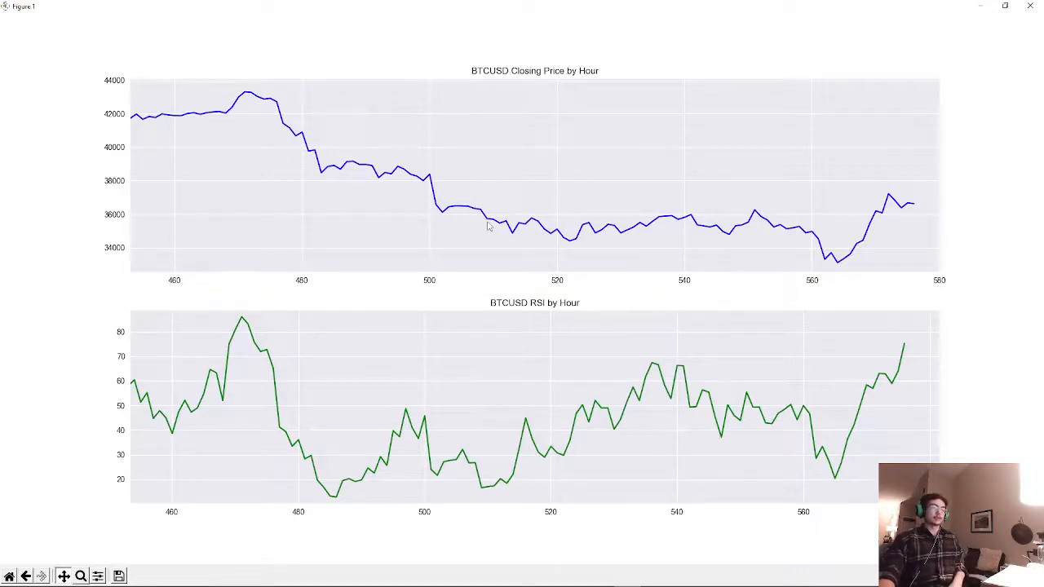
{"action": "mouse_move", "coordinate": [519, 235]}
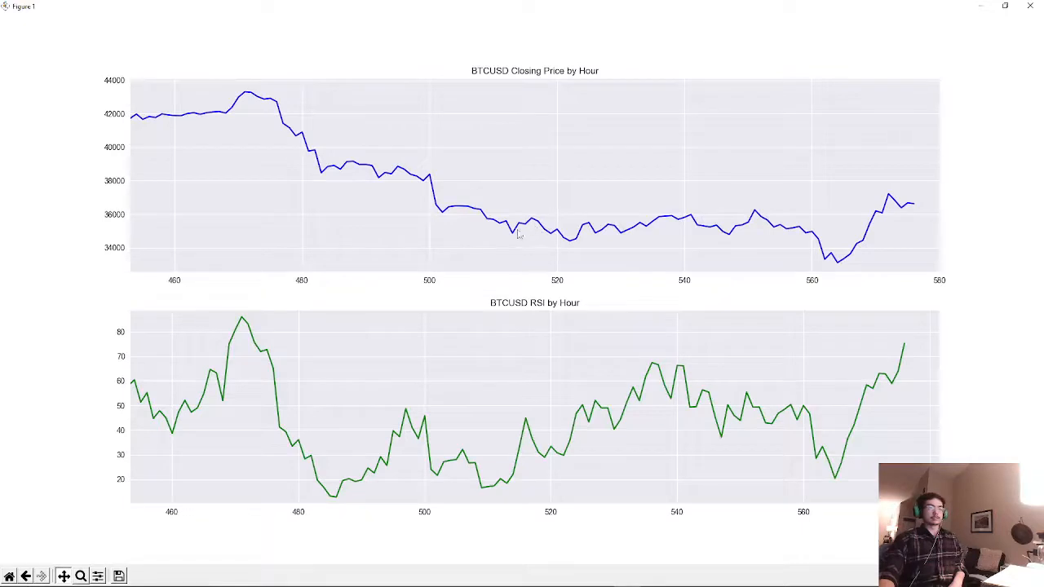
{"action": "mouse_move", "coordinate": [698, 542]}
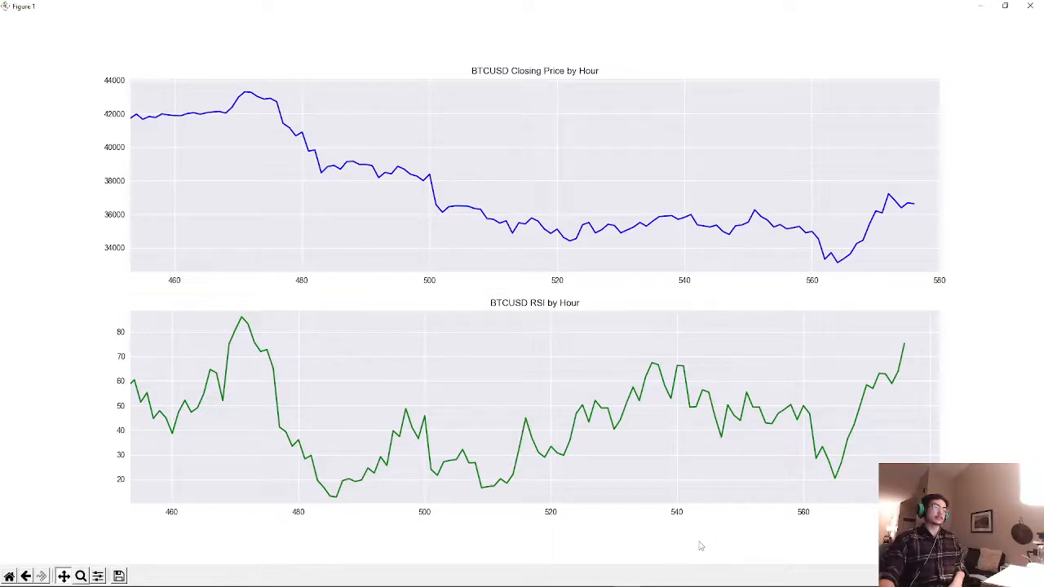
{"action": "mouse_move", "coordinate": [537, 476]}
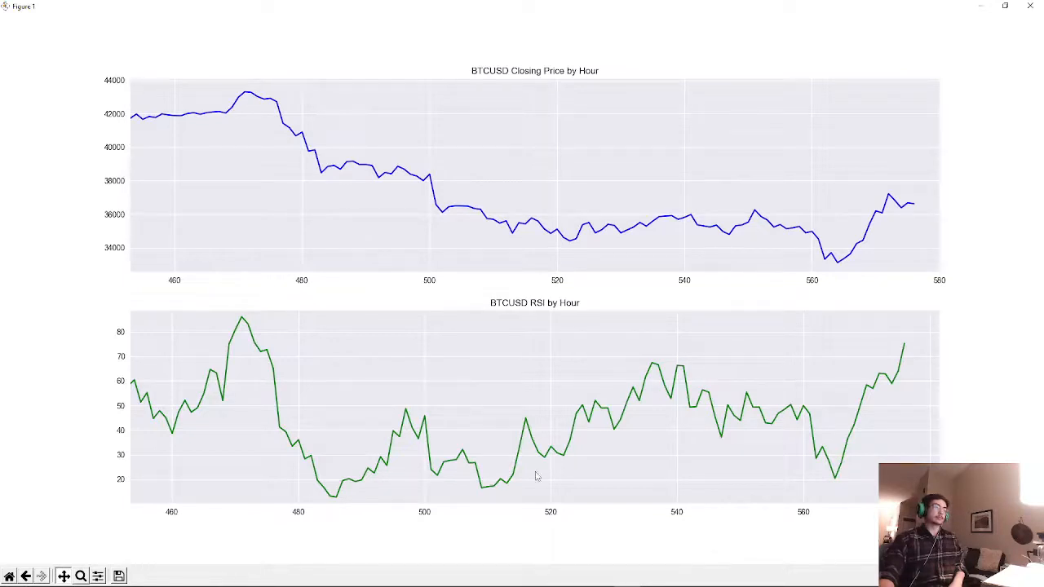
{"action": "mouse_move", "coordinate": [153, 362]}
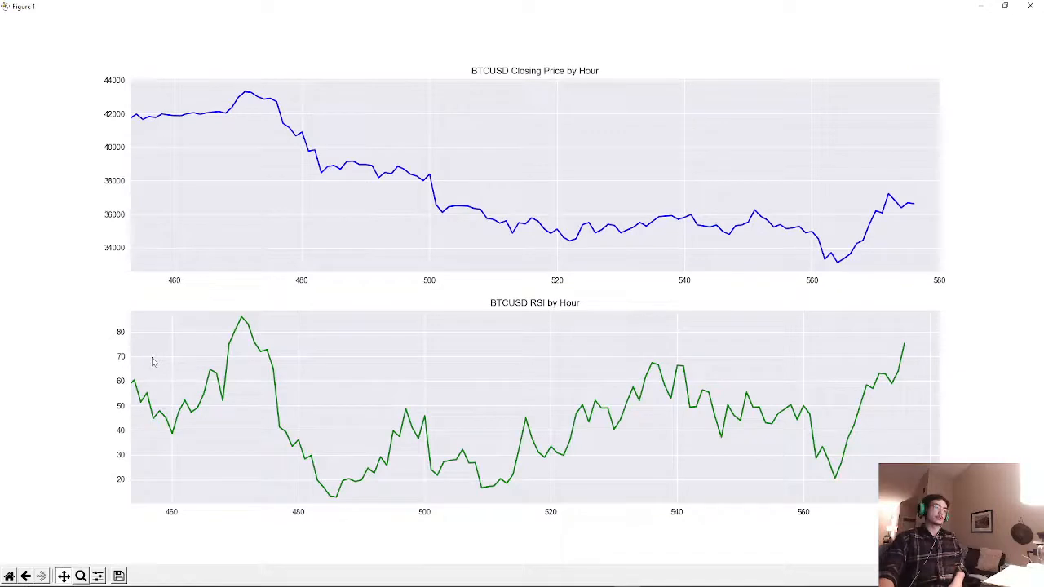
{"action": "mouse_move", "coordinate": [954, 375]}
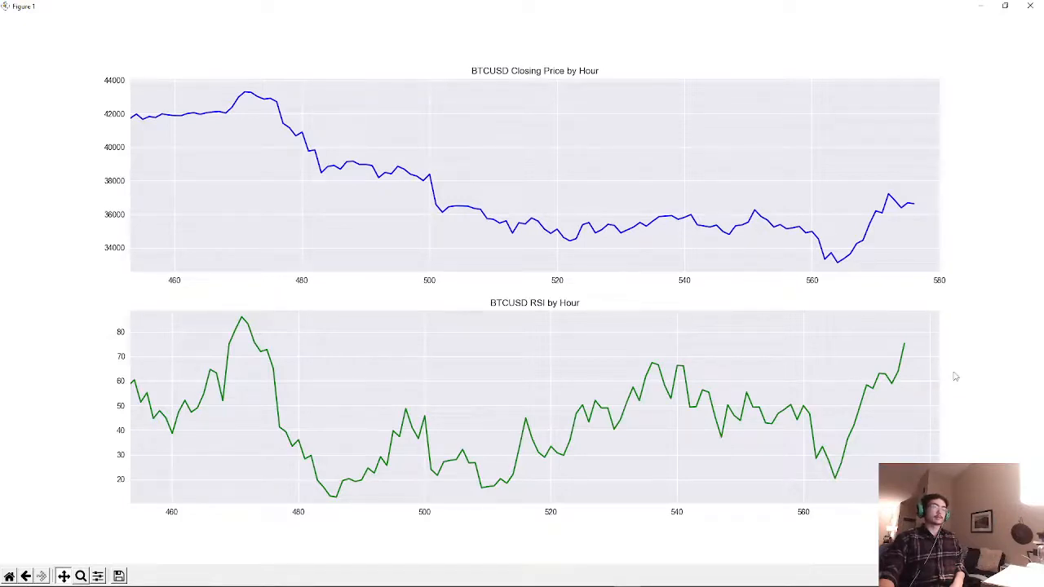
{"action": "mouse_move", "coordinate": [938, 365]}
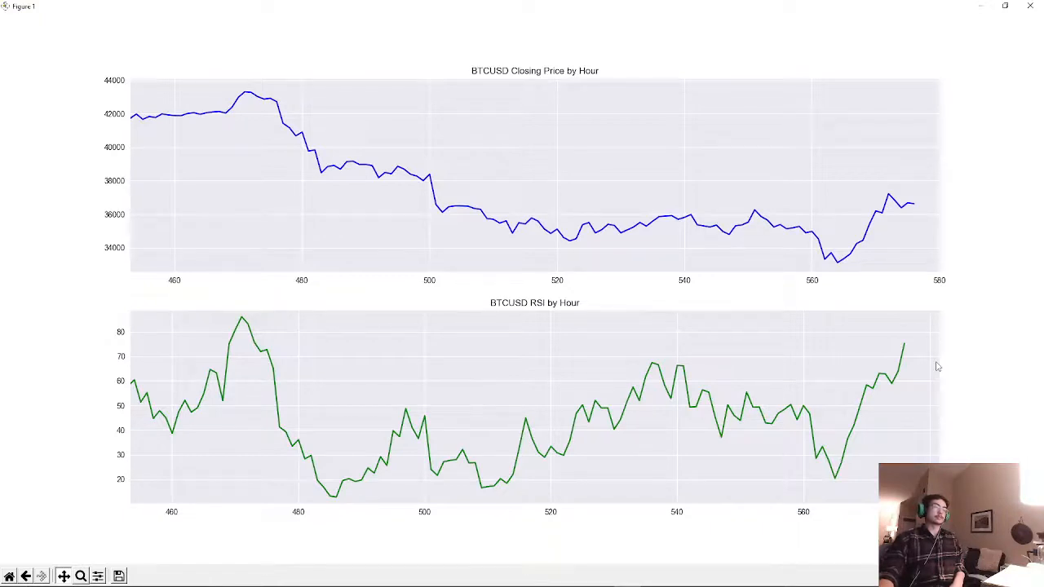
{"action": "mouse_move", "coordinate": [932, 374]}
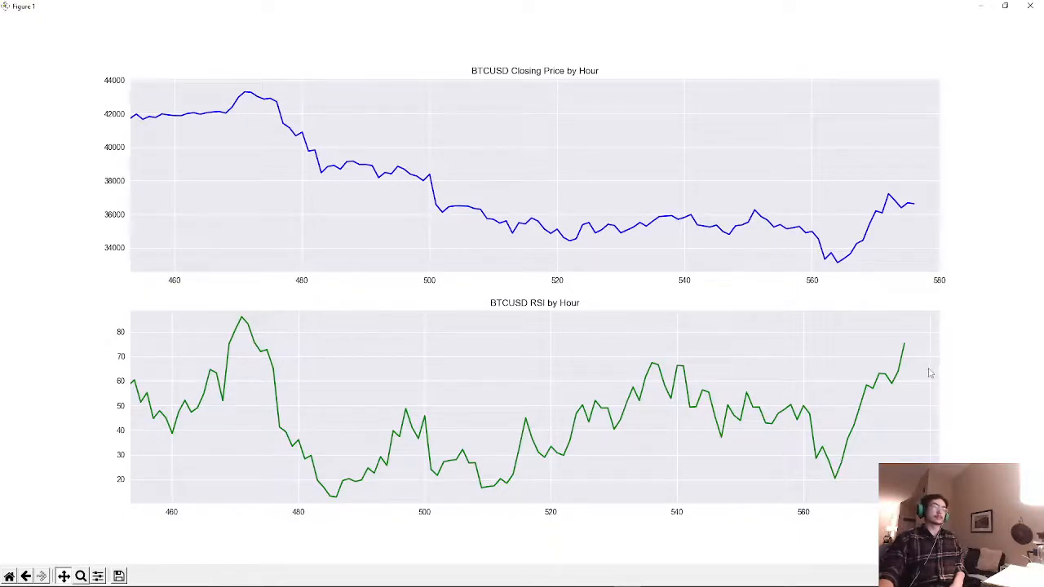